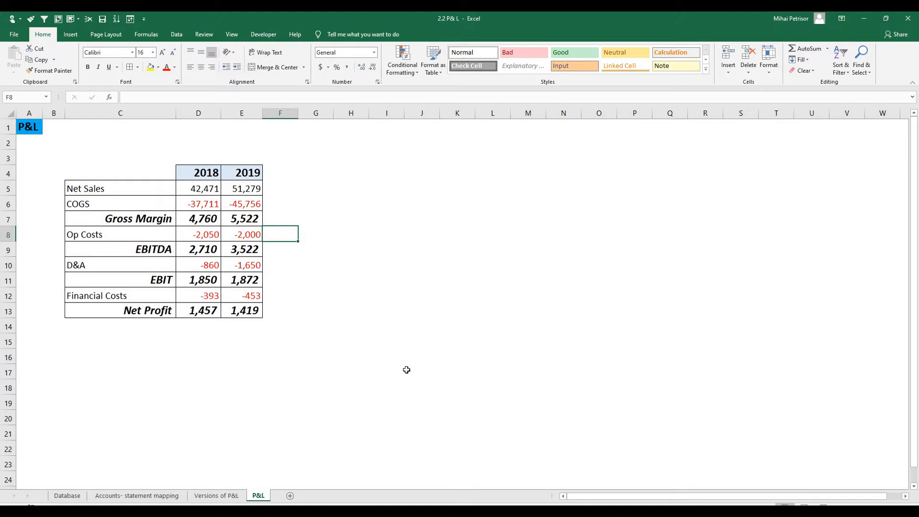
mouse_move(399, 376)
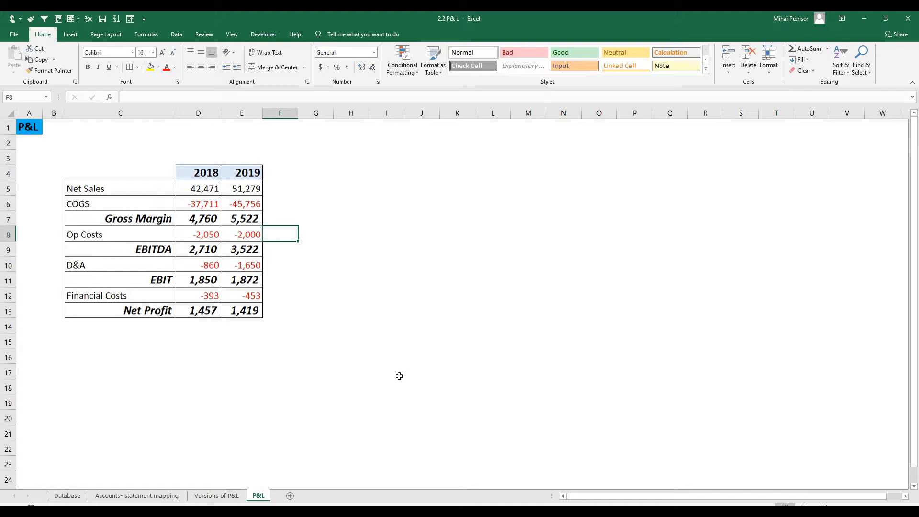
mouse_move(300, 167)
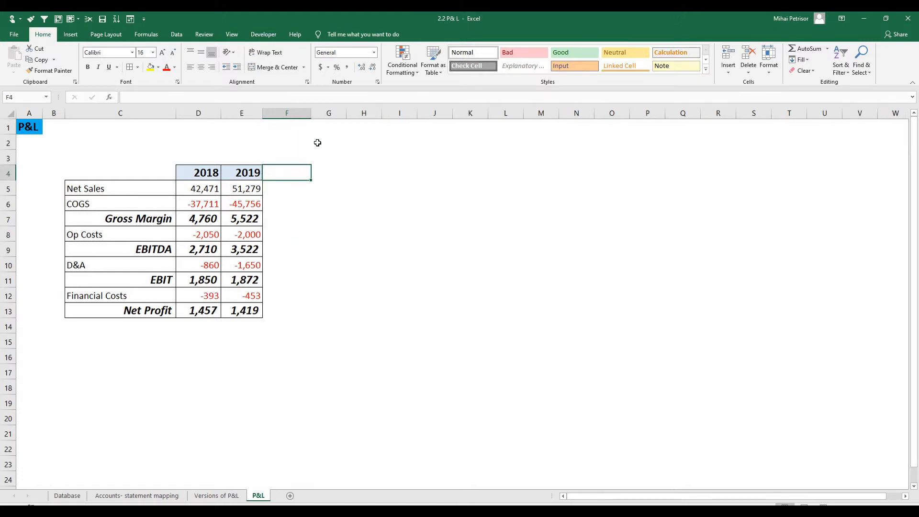
Add a '19 Target' heading in F4 and copy the 2019 column's header and border styling down F4:F13.
text(19)
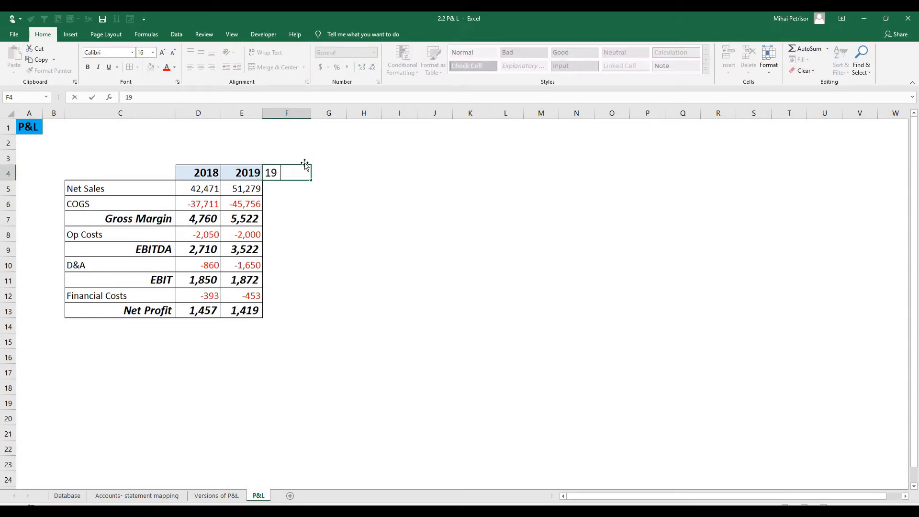
text(Target)
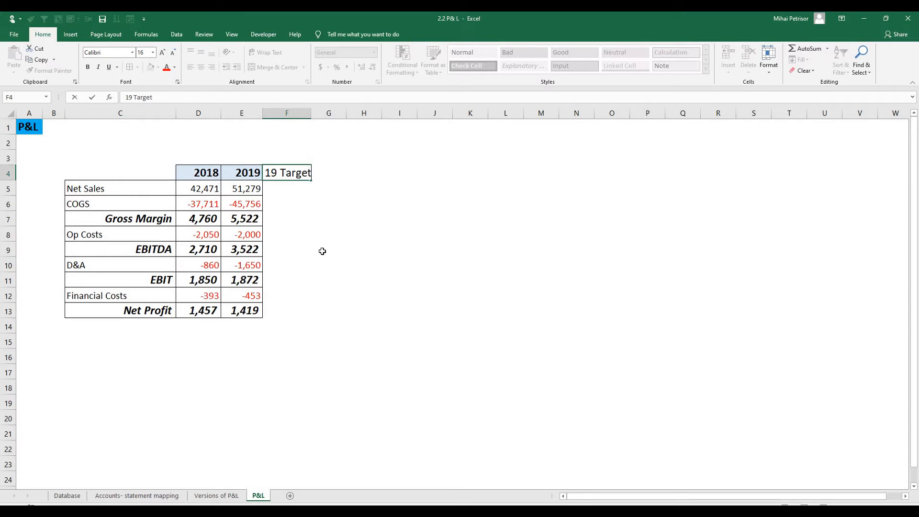
click(335, 249)
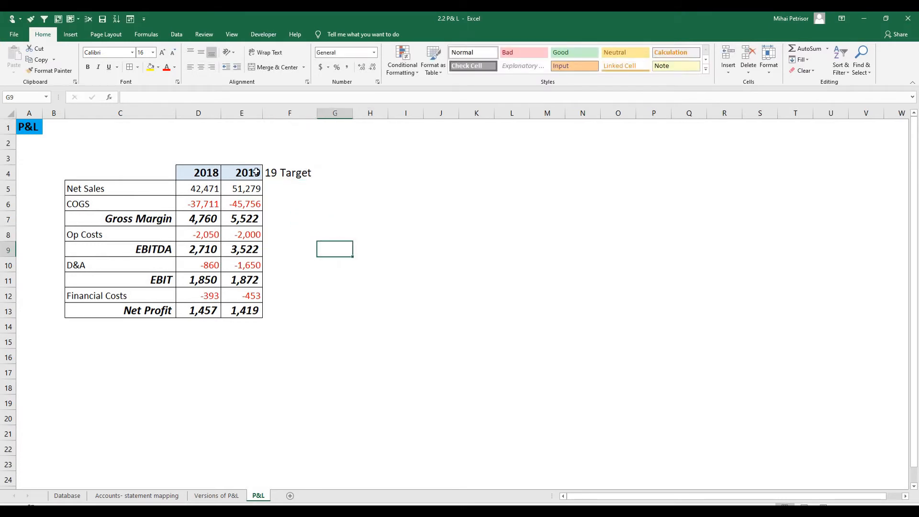
click(289, 172)
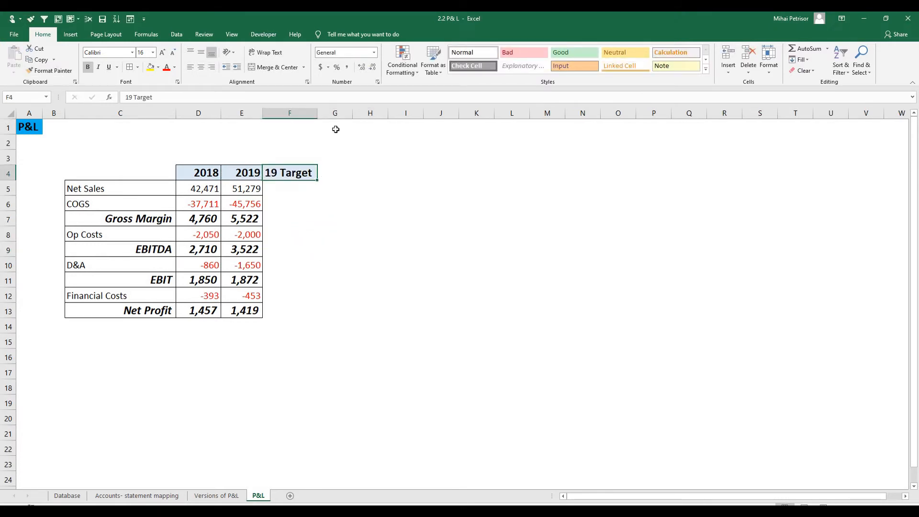
drag(289, 173, 289, 311)
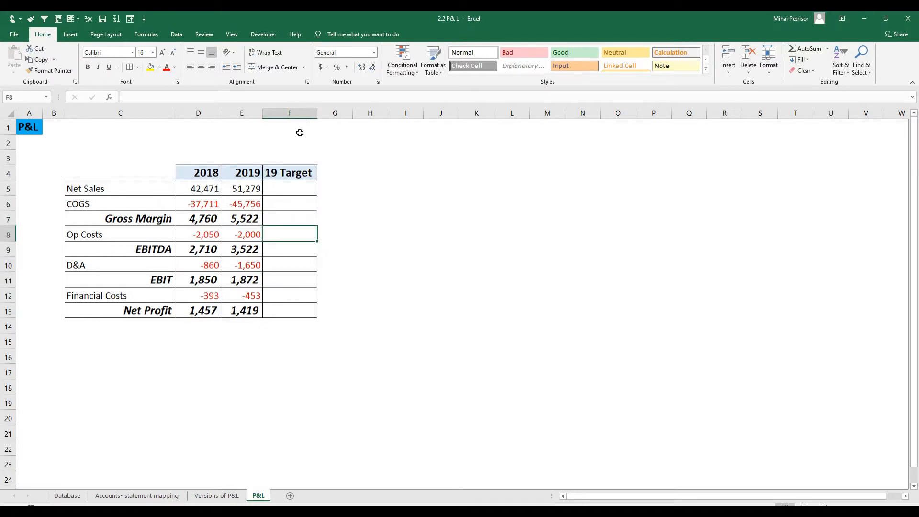
Enter Net Sales 50000 and COGS -44000 targets and copy the subtotal formulas so they read 6,000.
click(119, 188)
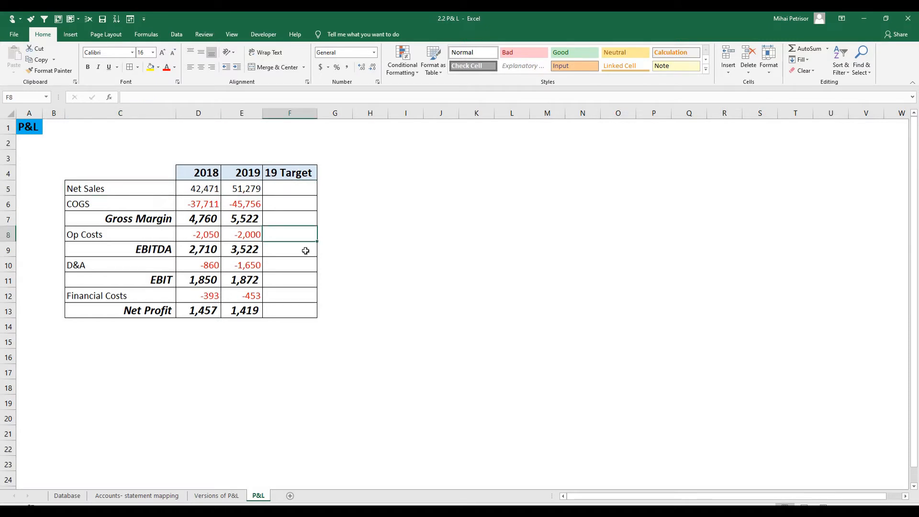
mouse_move(283, 220)
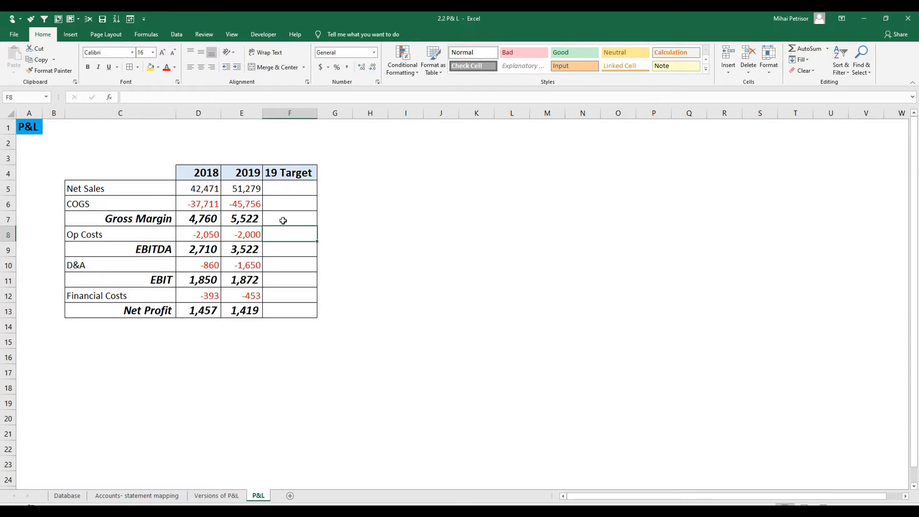
click(289, 189)
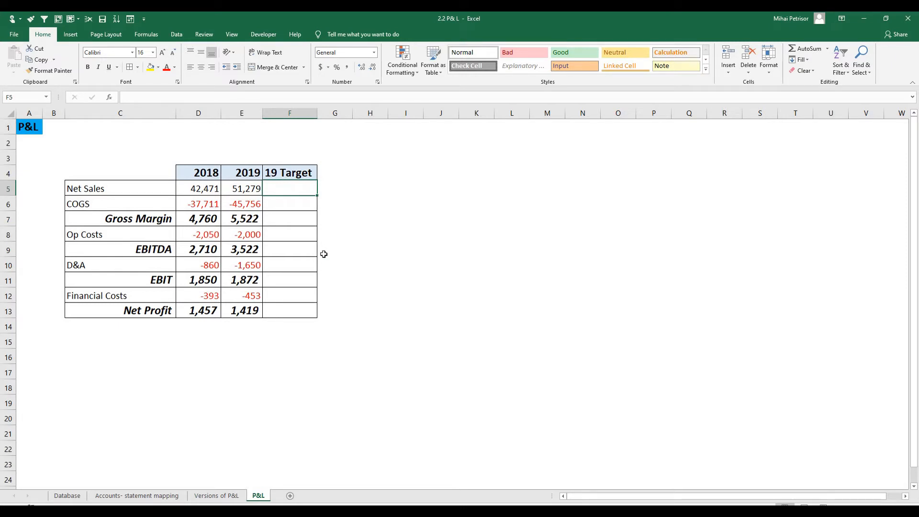
text(50000)
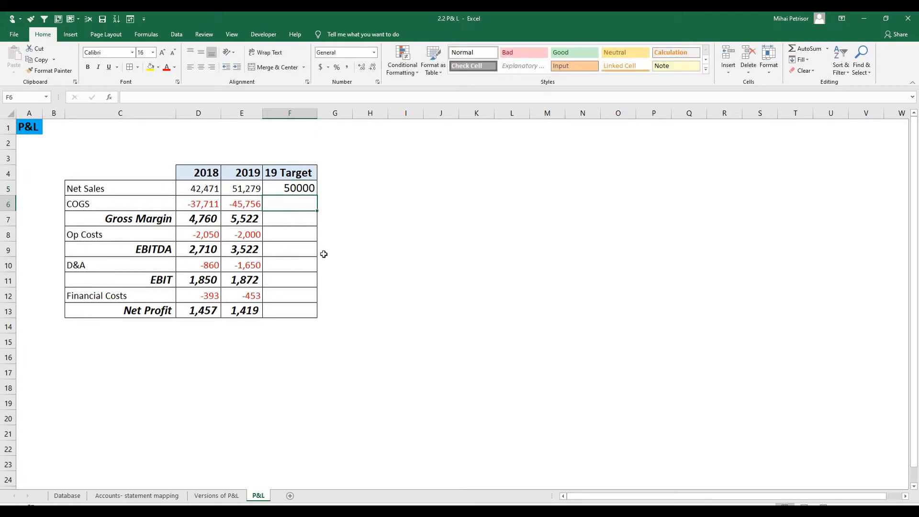
text(44000)
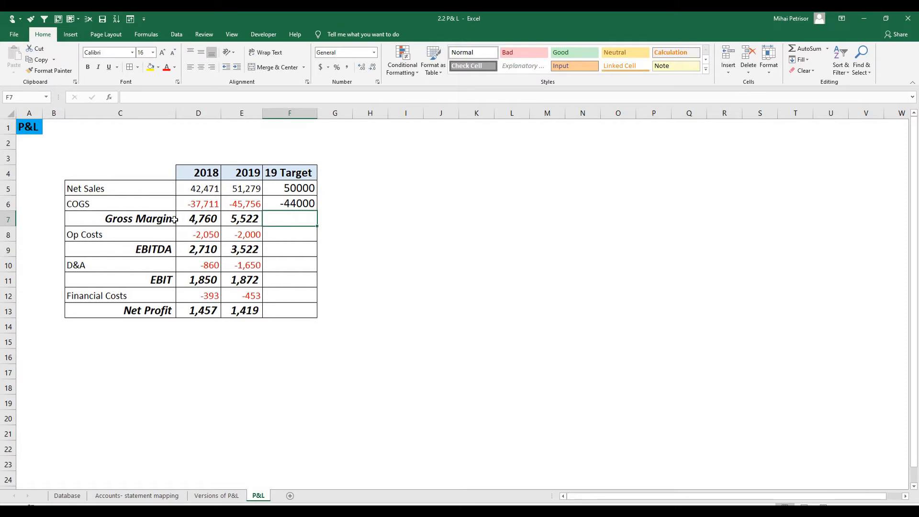
click(241, 218)
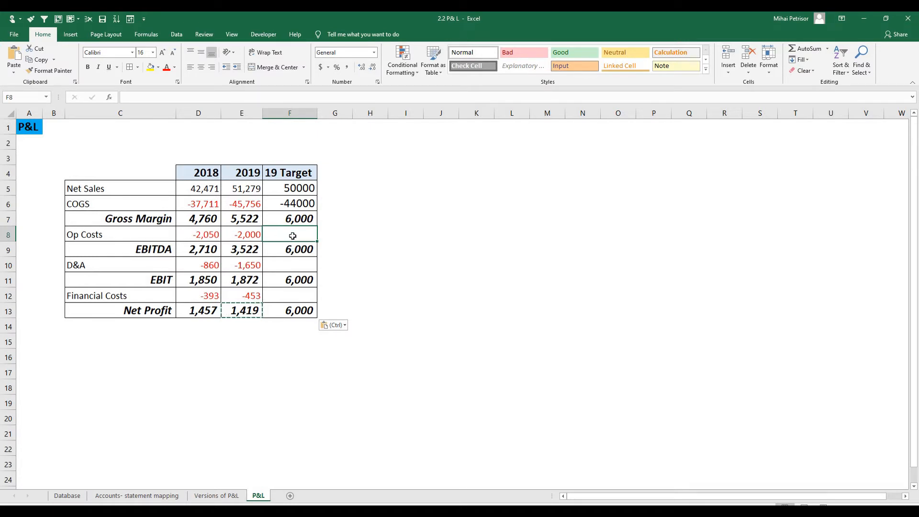
Enter targets Op Costs -2200, D&A -1400 and Financial Costs -450, giving Net Profit 1,950.
text(2200)
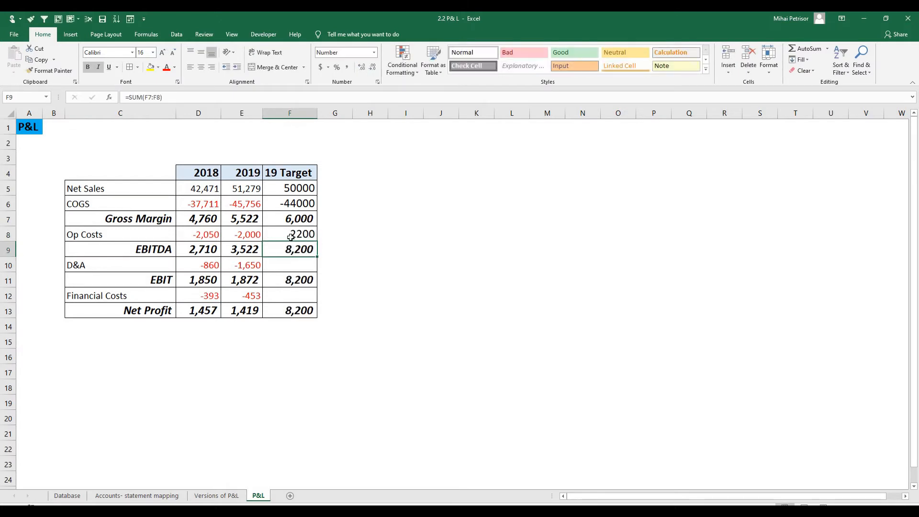
text(-2200)
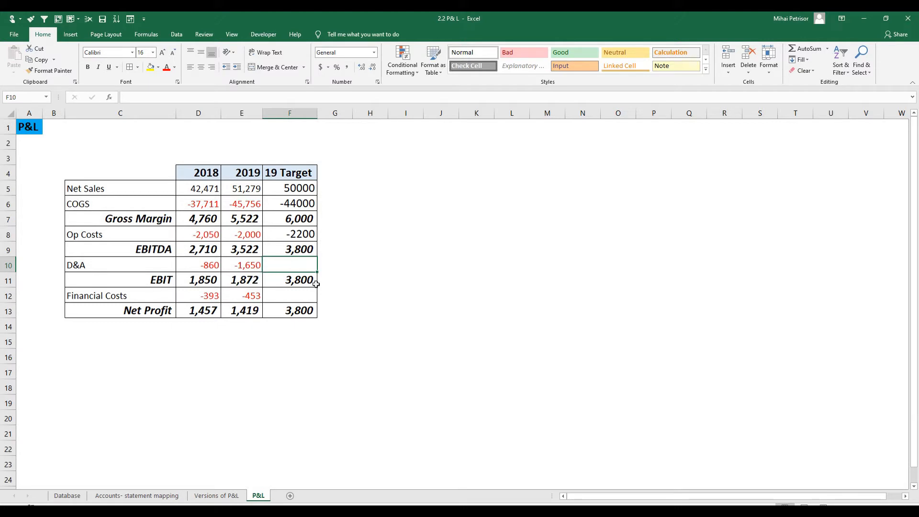
mouse_move(385, 312)
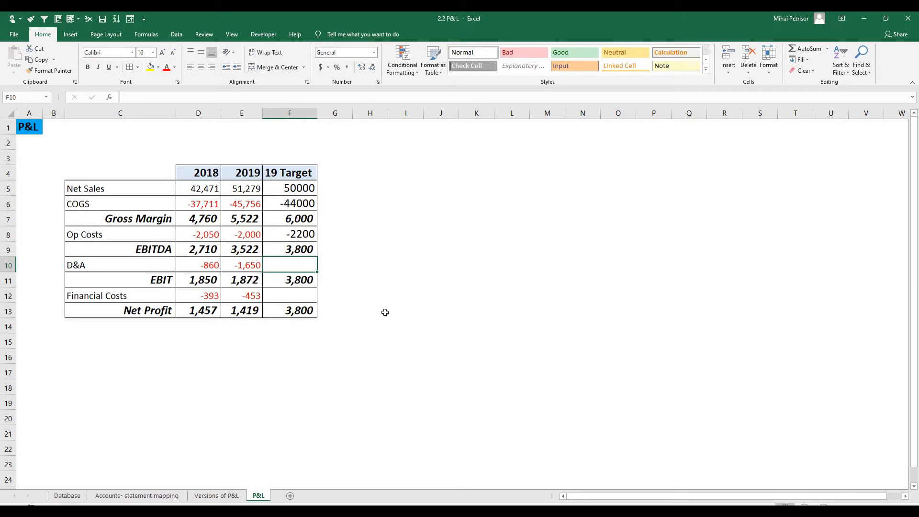
text(1)
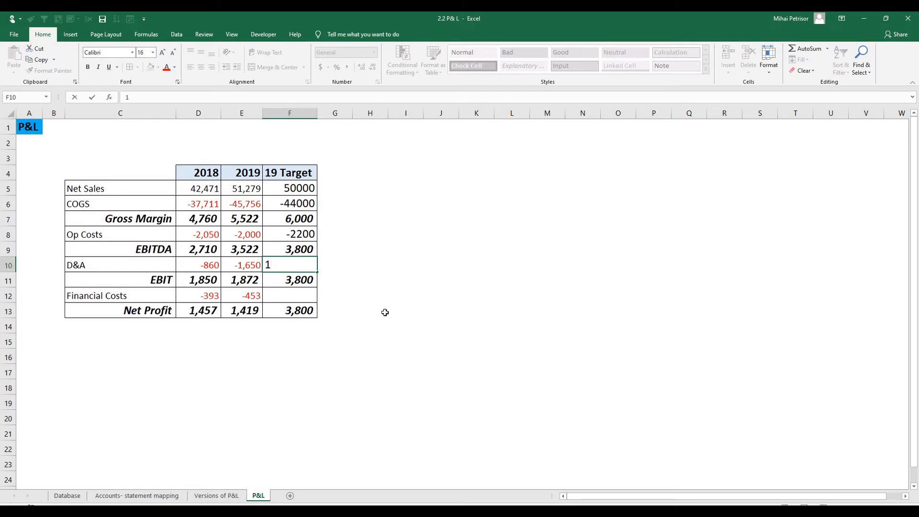
text(1400)
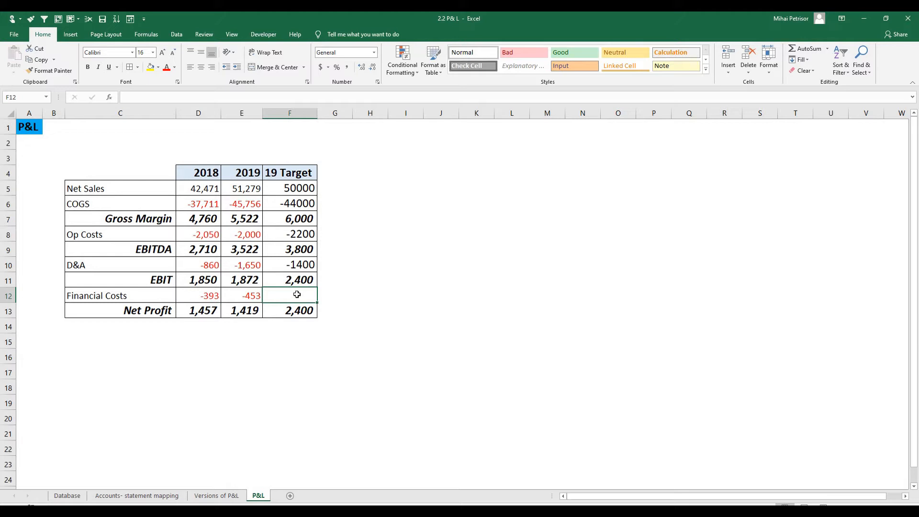
text(-)
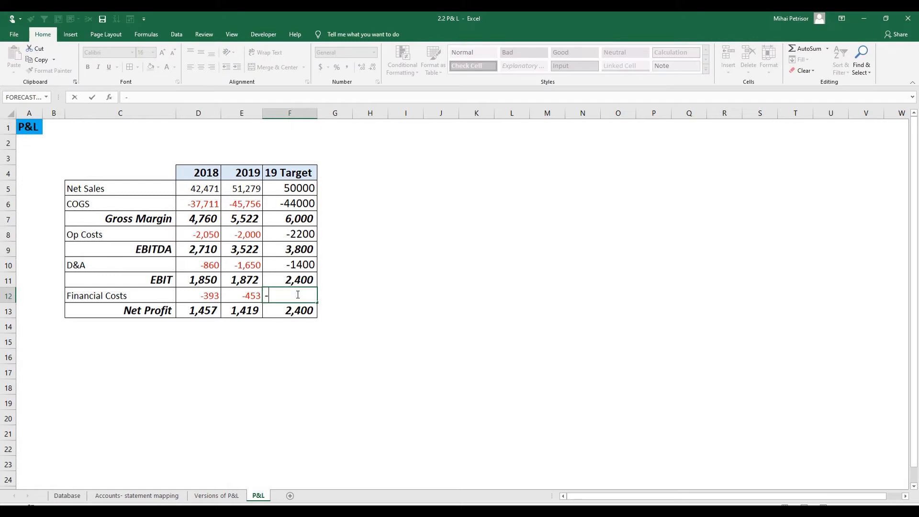
text(450)
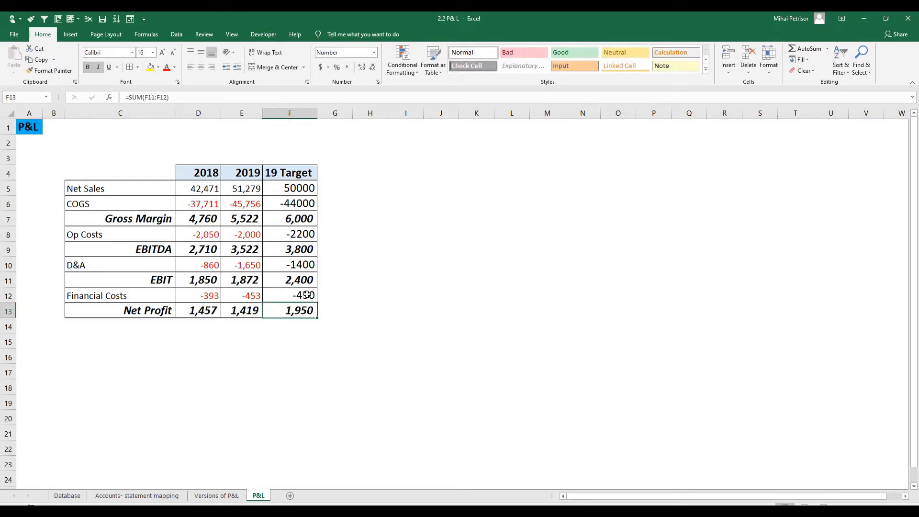
mouse_move(318, 295)
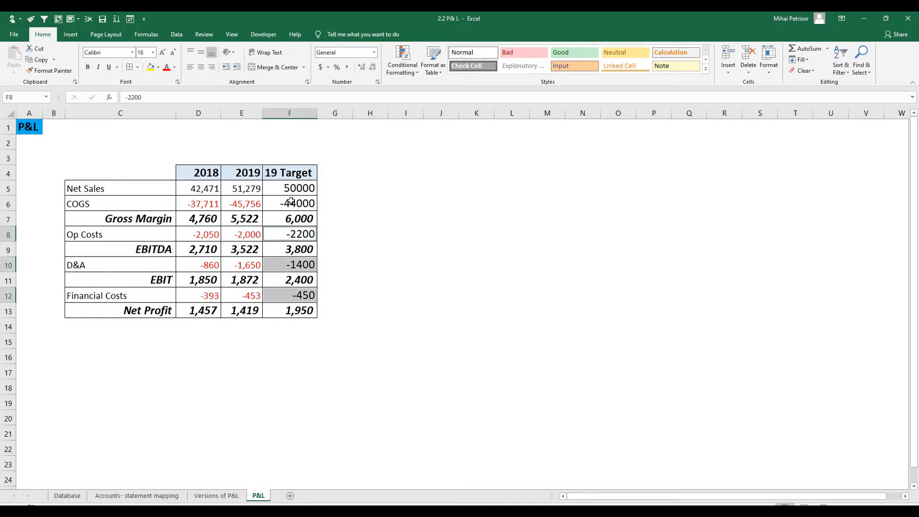
Copy the year columns' number formatting onto the target figures so costs show in red.
click(289, 203)
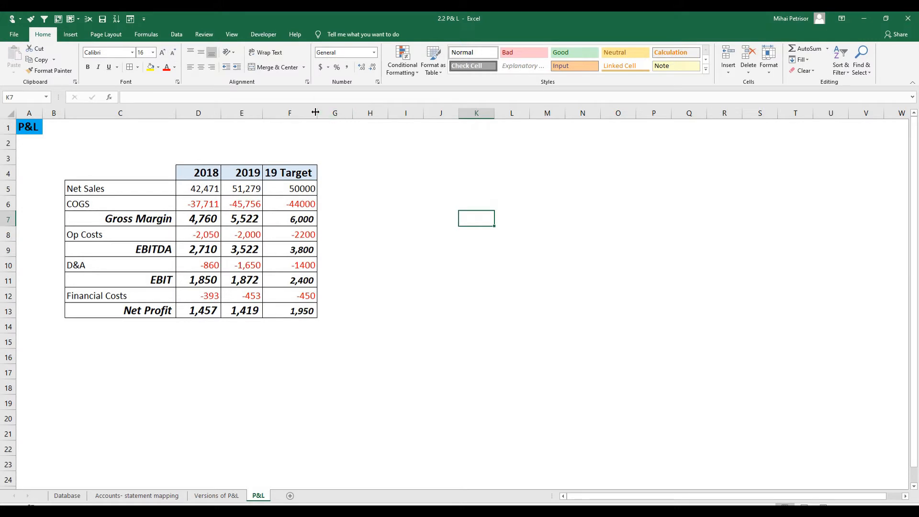
click(332, 172)
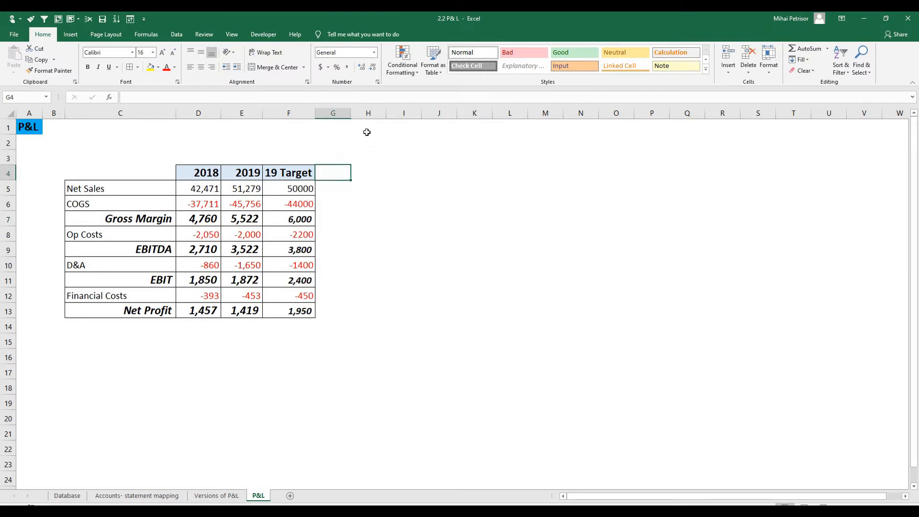
click(367, 218)
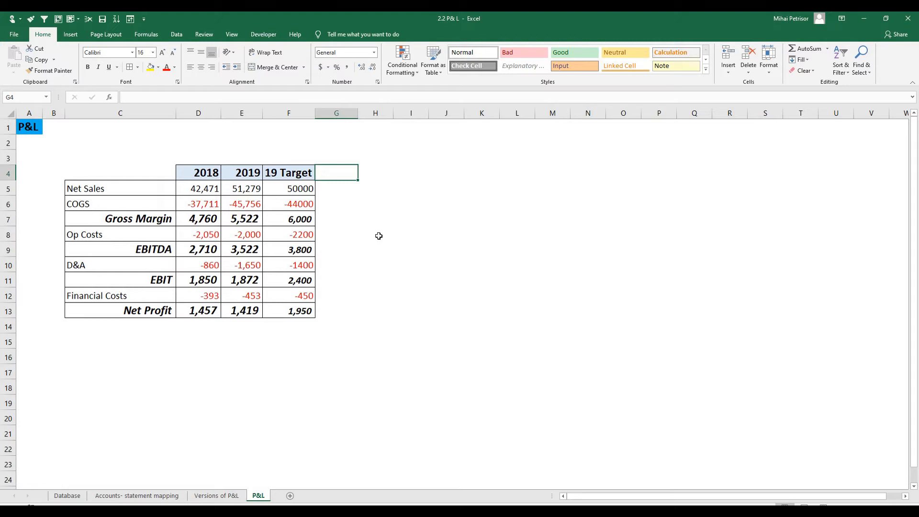
mouse_move(384, 266)
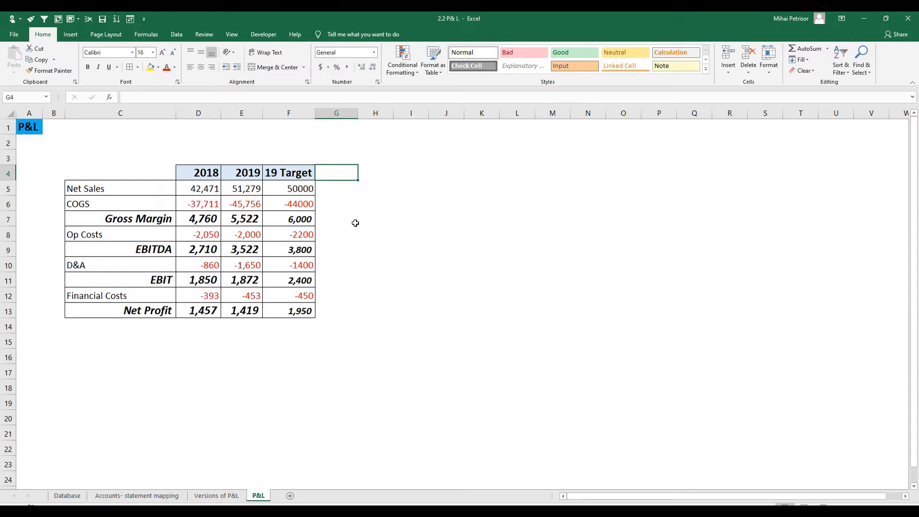
Add a '19 vs 18' heading in G4 with the 19 Target header and border formatting.
text(19 vs)
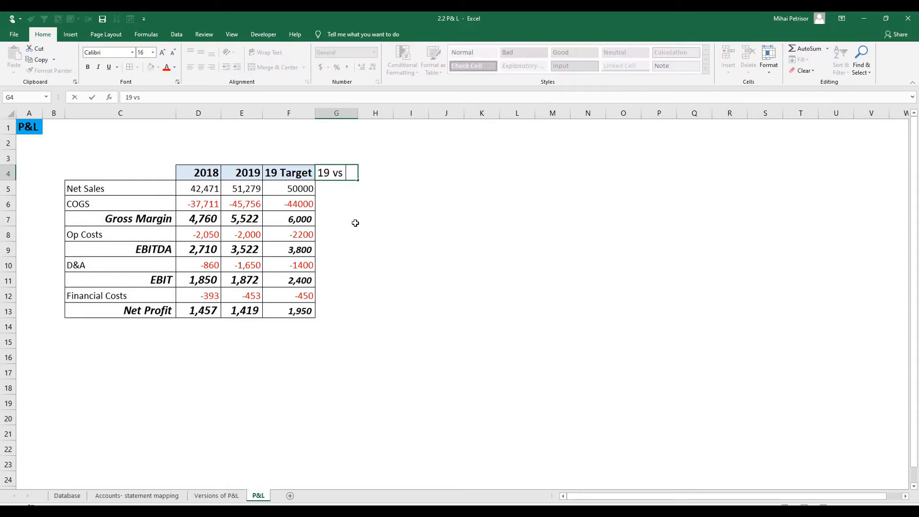
text(18)
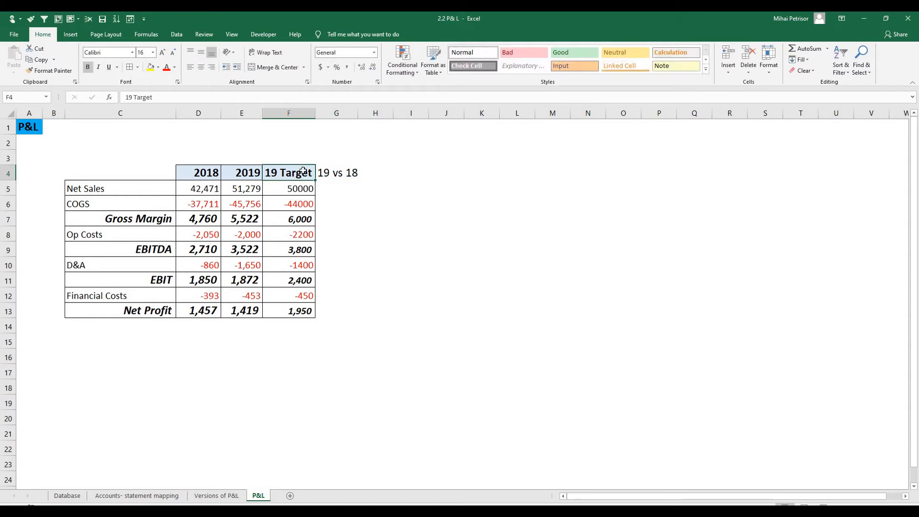
click(336, 172)
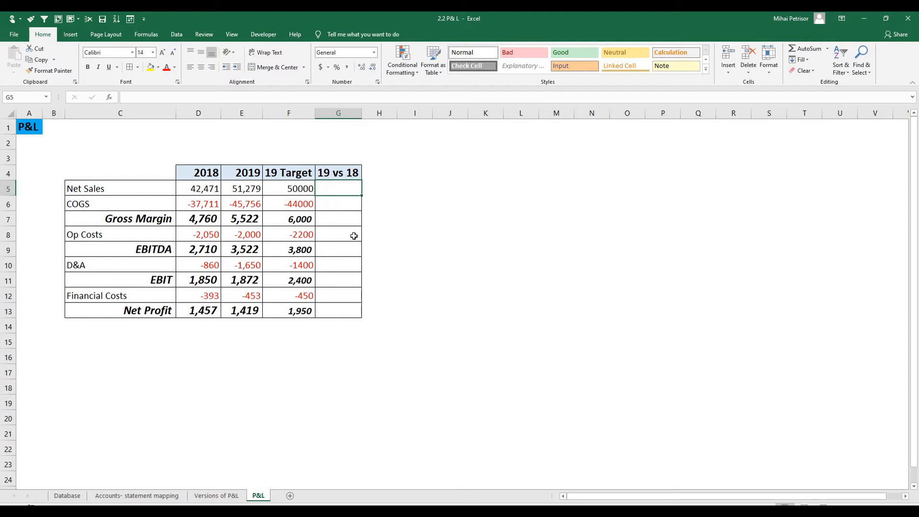
Enter =E5/D5-1 as a percentage in G5 and fill the growth formula down to Net Profit.
text(=E5)
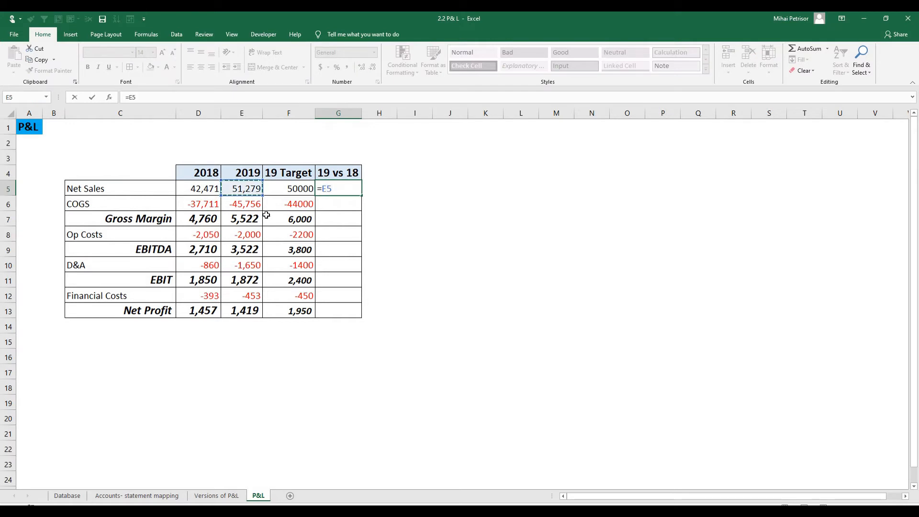
click(198, 188)
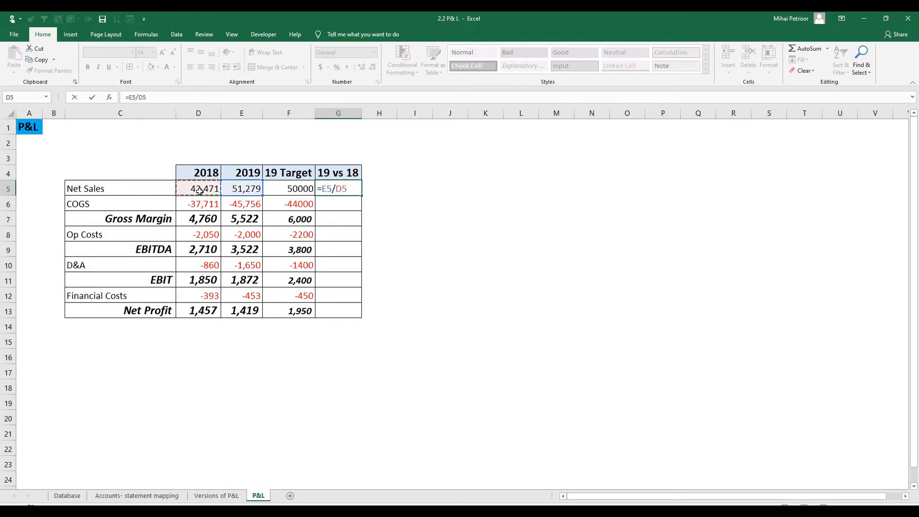
text(-1)
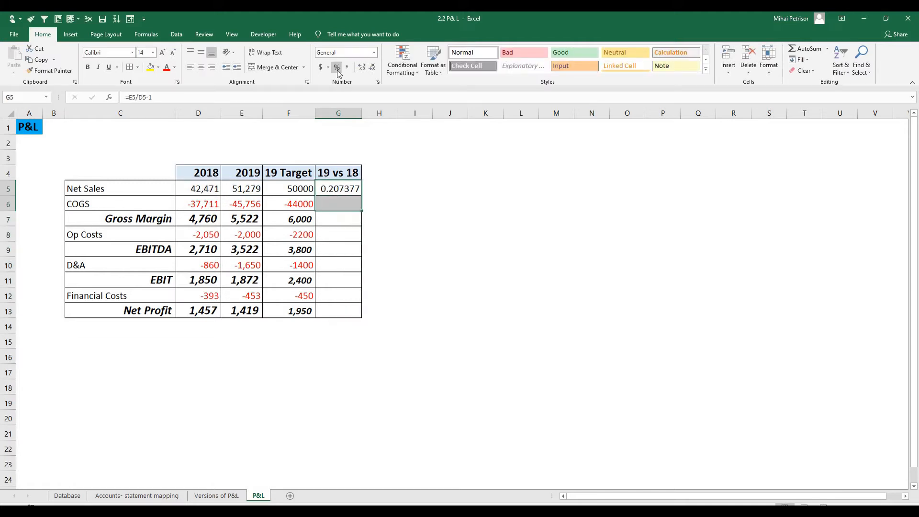
click(336, 67)
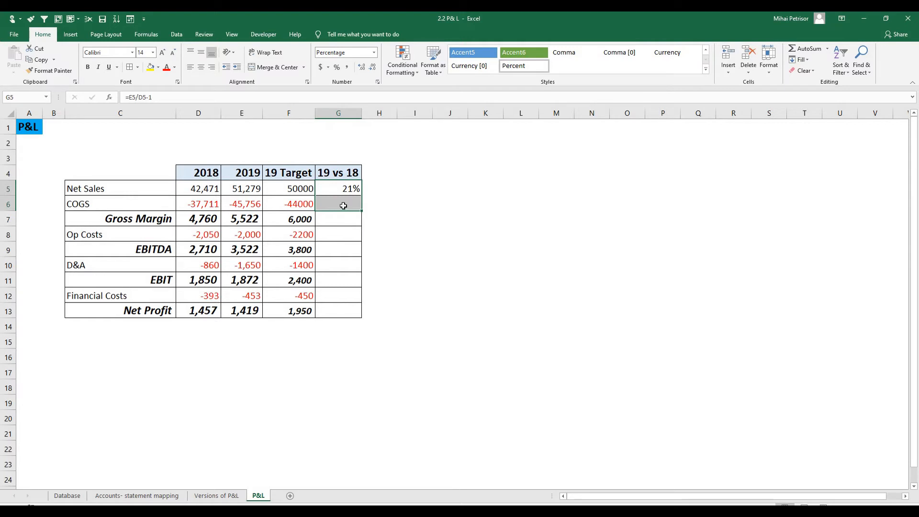
key(ctrl+v)
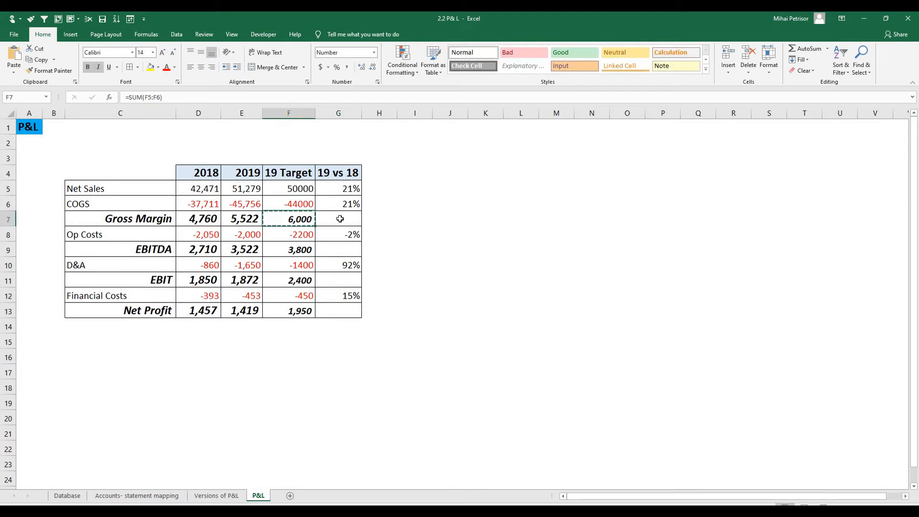
click(338, 203)
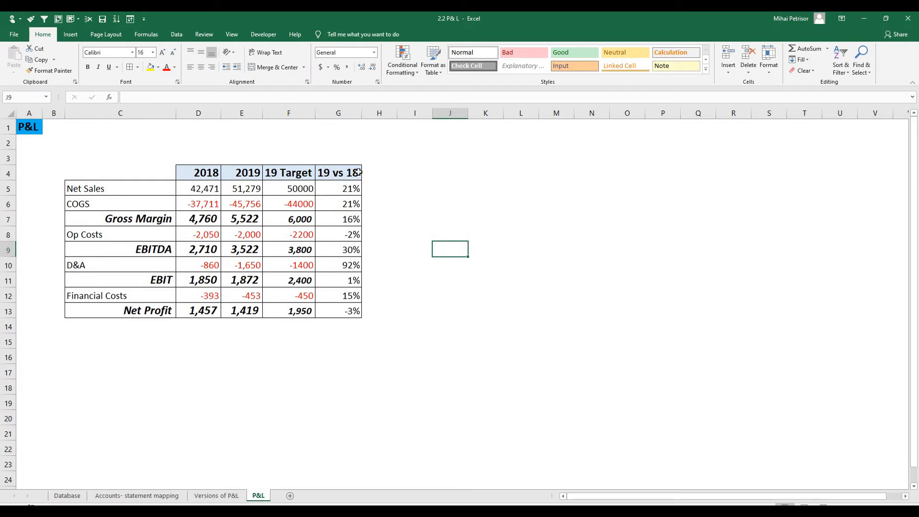
Add a '19 vs Target' column with =E5/F5-1 percentage variances down to Net Profit, styled like the other headers.
text(19)
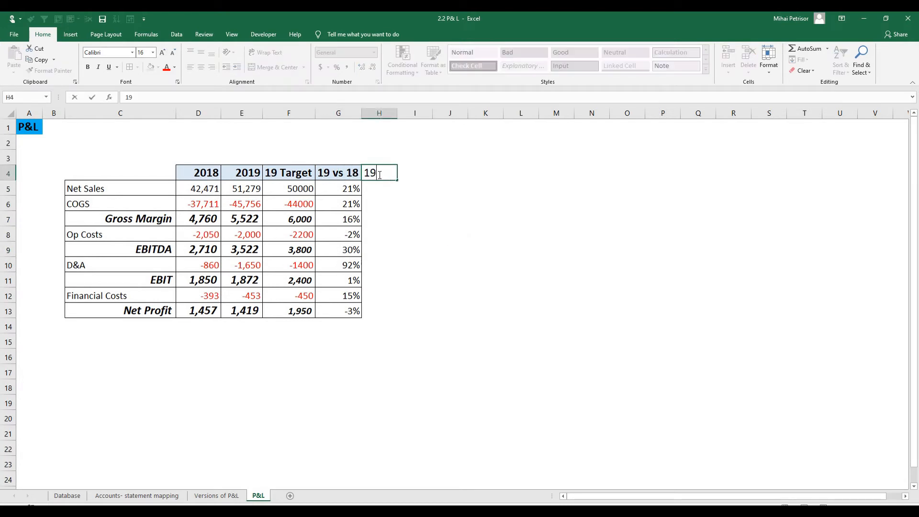
text(vs Target)
click(379, 188)
text(=)
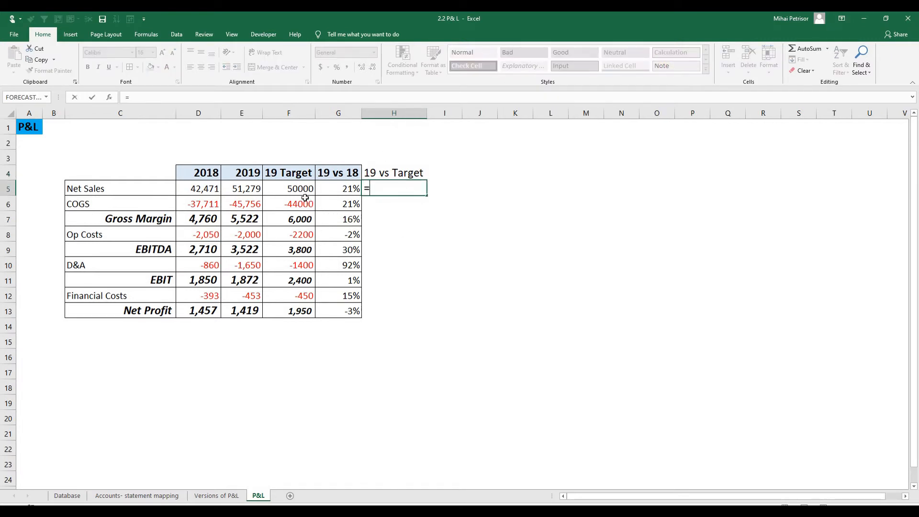
click(241, 188)
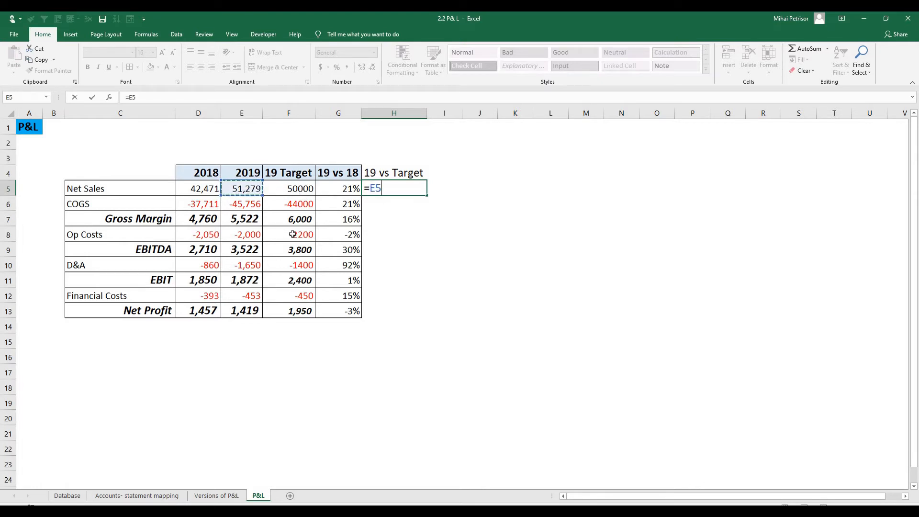
text(/F5-1)
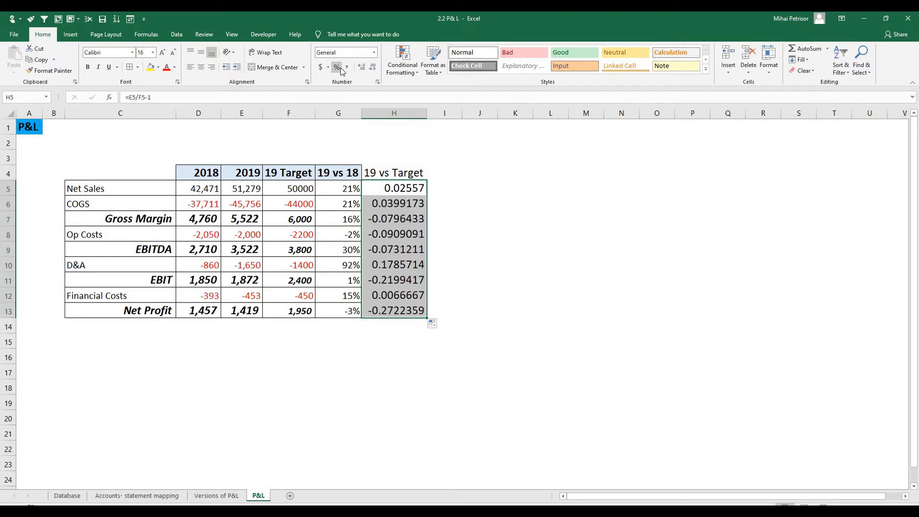
click(337, 67)
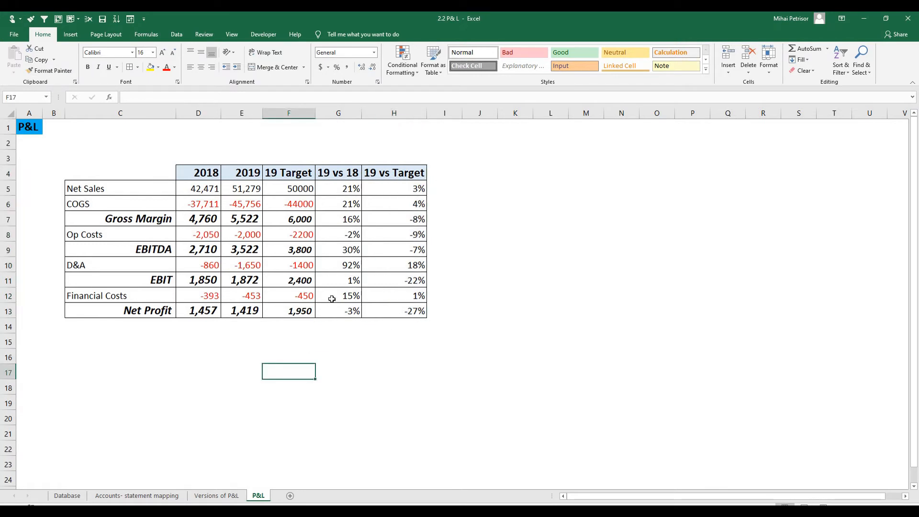
mouse_move(357, 281)
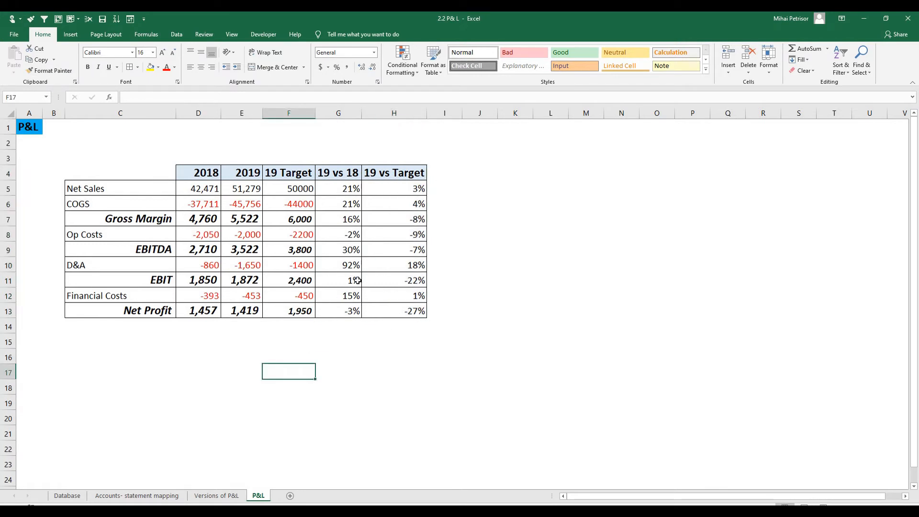
mouse_move(369, 295)
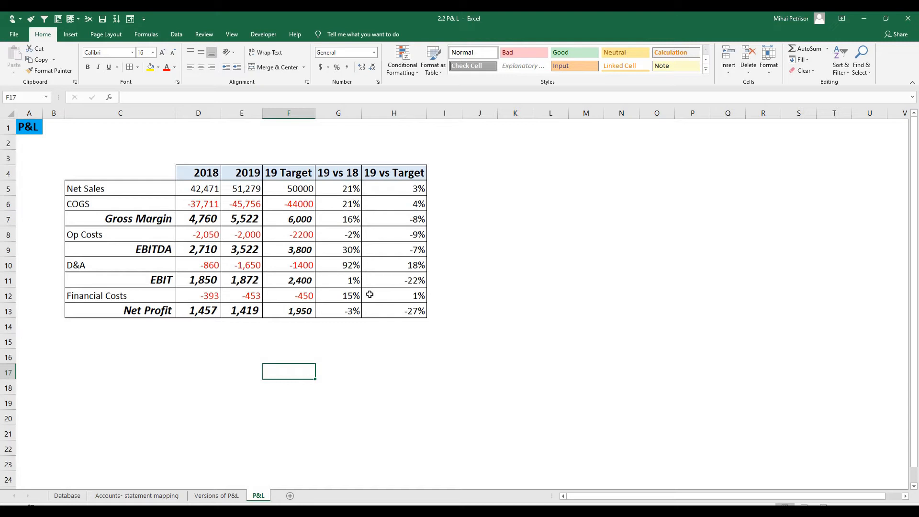
mouse_move(373, 296)
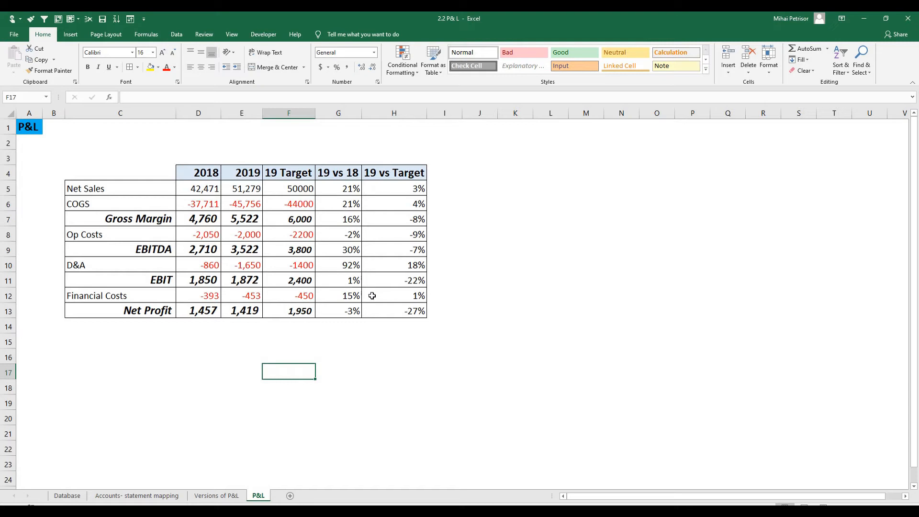
mouse_move(311, 165)
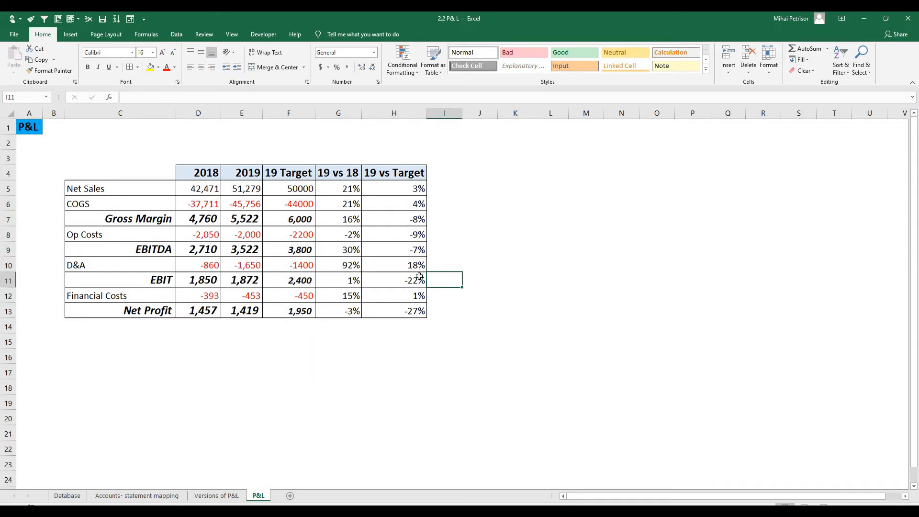
drag(338, 189, 393, 310)
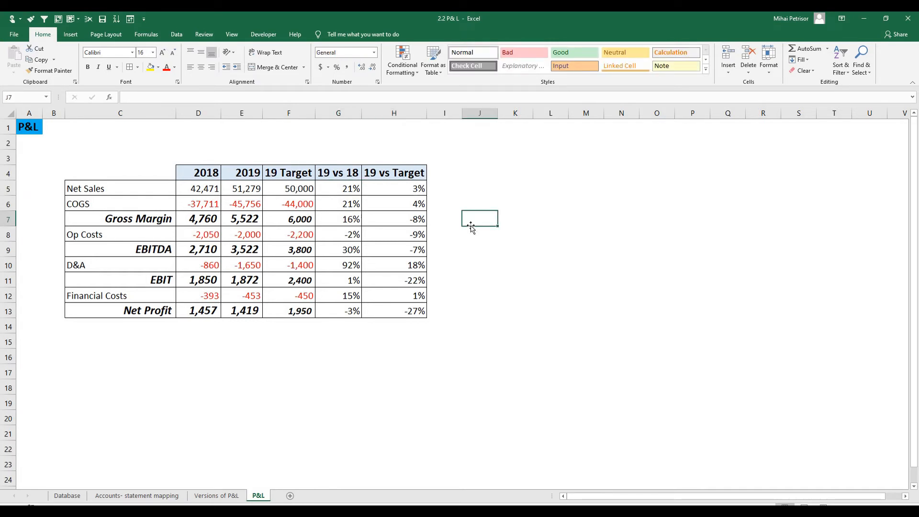
mouse_move(385, 212)
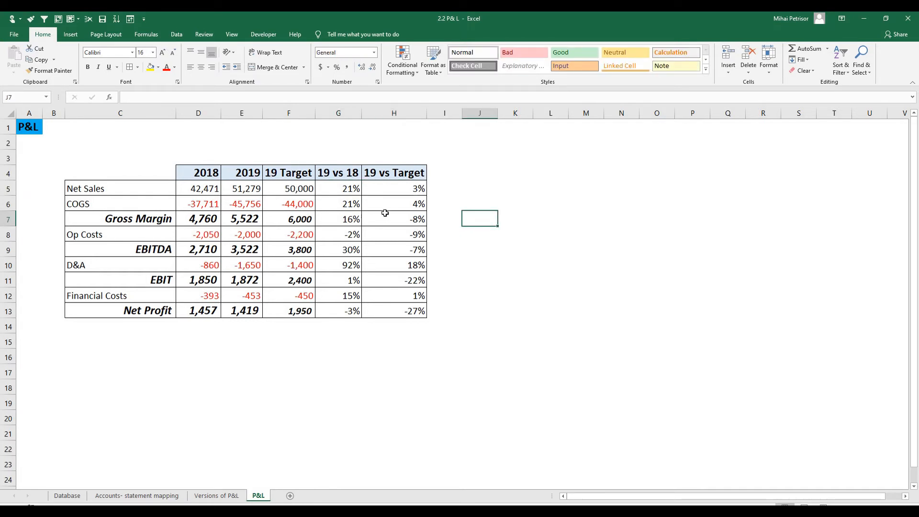
mouse_move(380, 213)
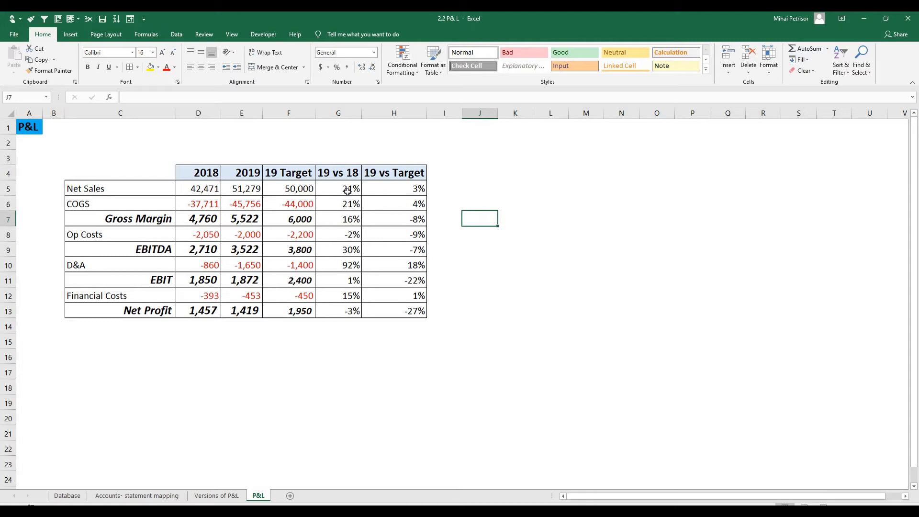
mouse_move(259, 193)
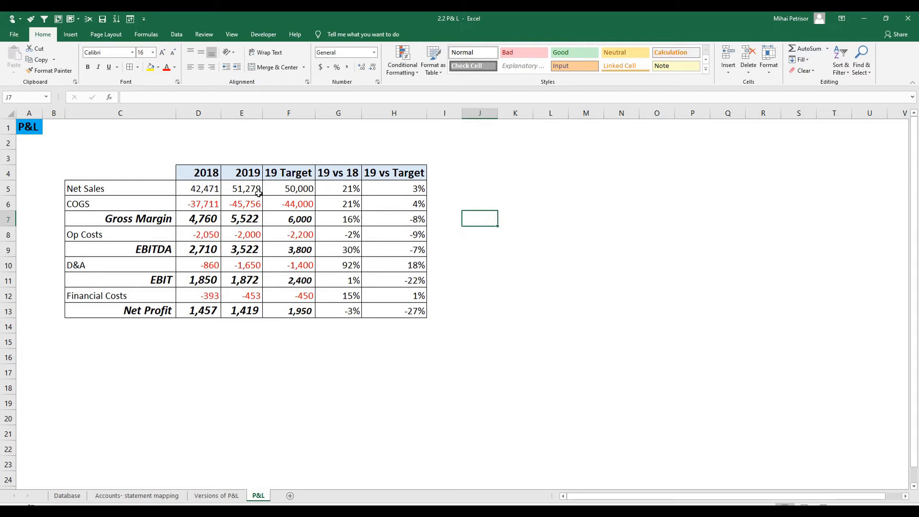
Check the Net Sales variance and year formulas before selecting the KPI rows.
click(120, 189)
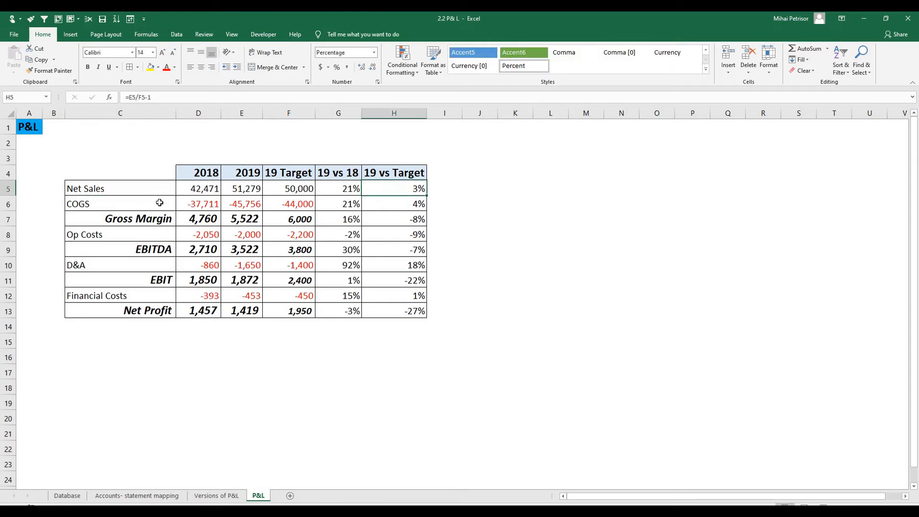
click(338, 189)
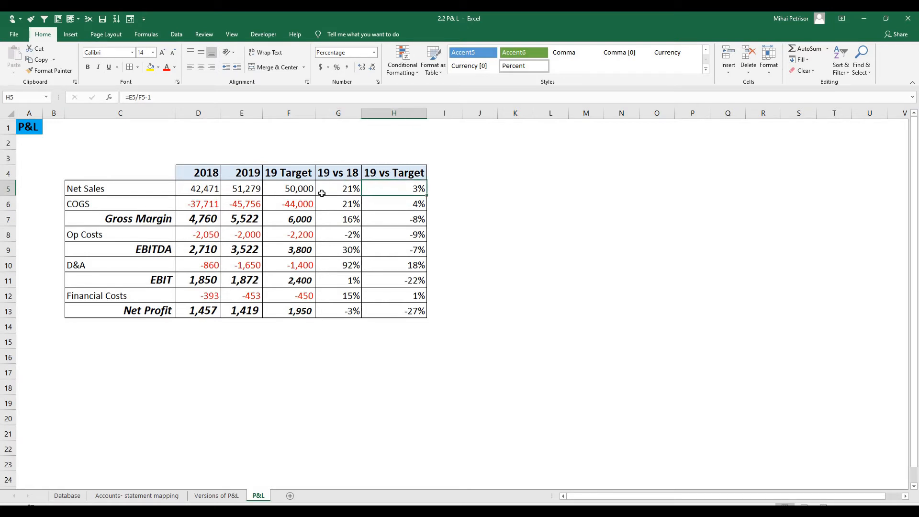
click(241, 189)
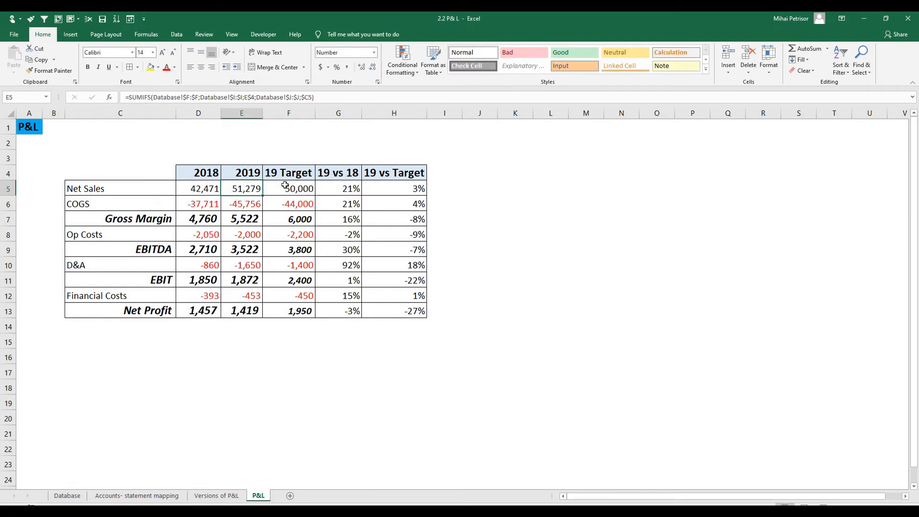
click(288, 189)
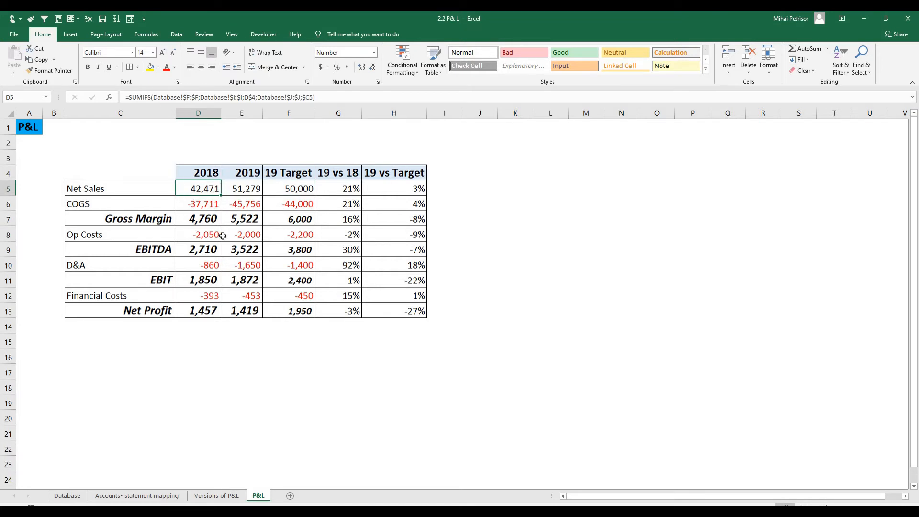
mouse_move(406, 191)
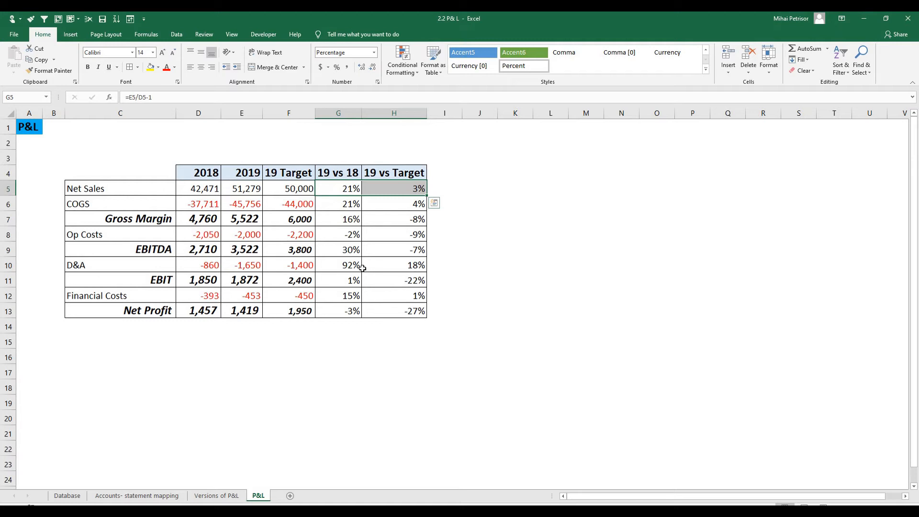
mouse_move(352, 281)
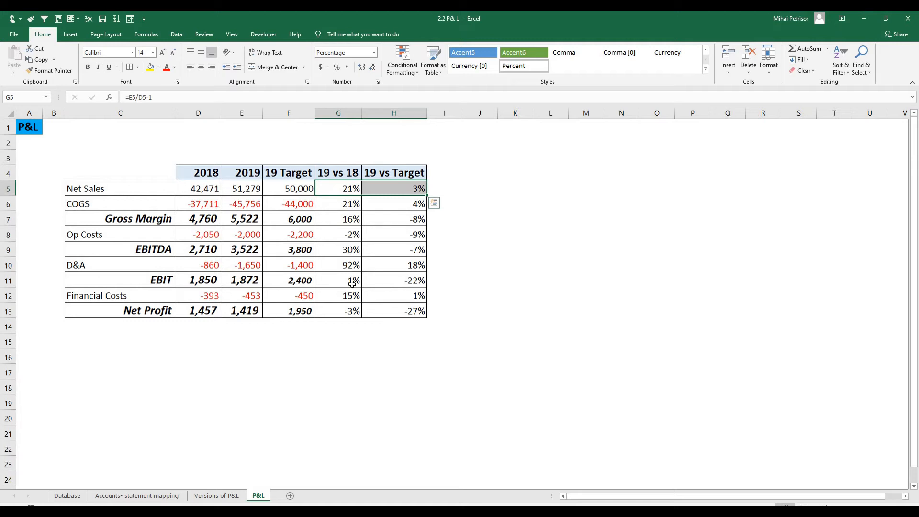
Select the G:H variance cells for Net Sales, Gross Margin, EBITDA, EBIT and Net Profit together.
click(394, 218)
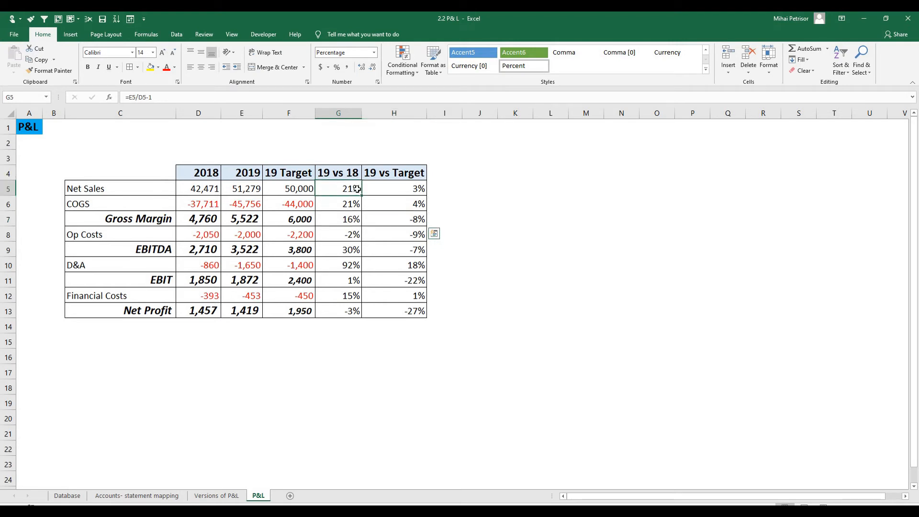
click(394, 189)
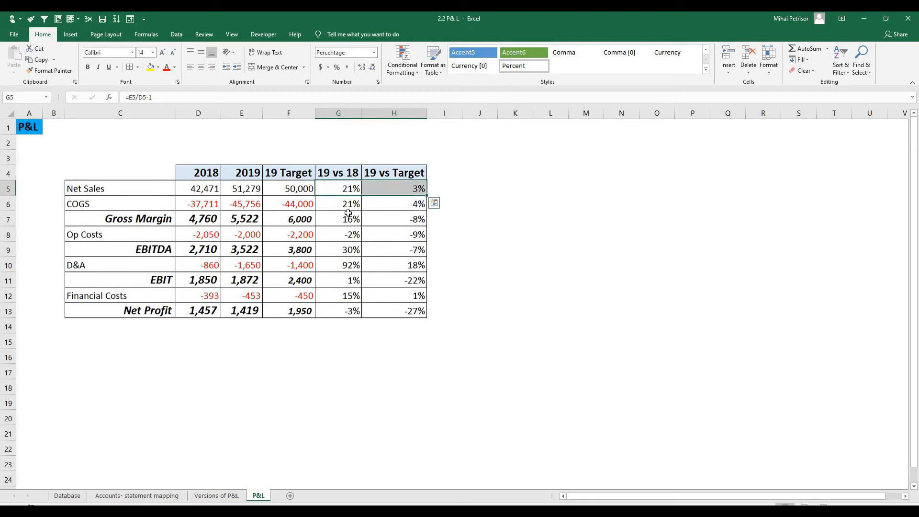
click(338, 218)
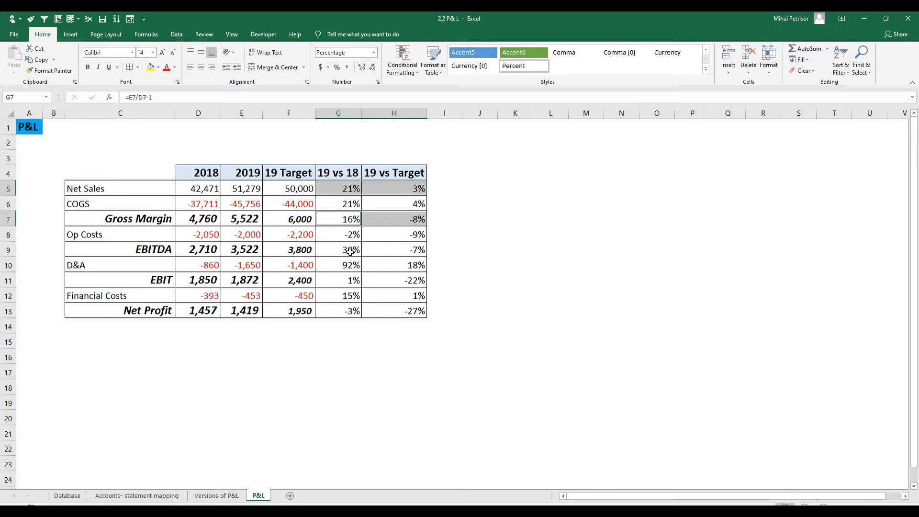
click(338, 280)
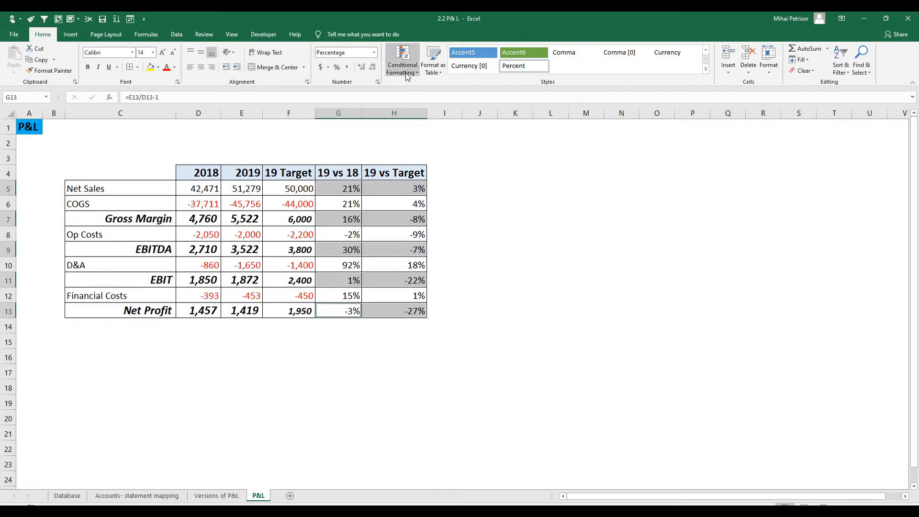
Apply the 3 Flags icon set to the selected KPI variance cells via Conditional Formatting.
click(402, 60)
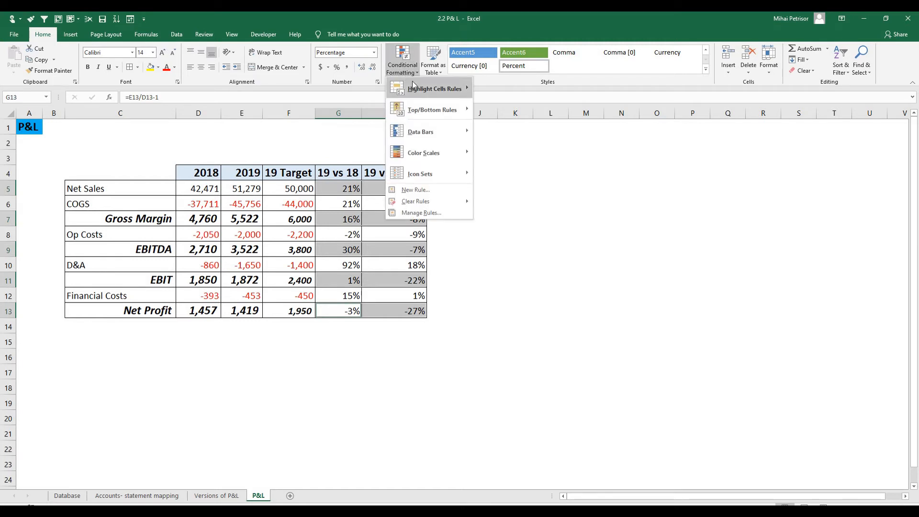
click(401, 61)
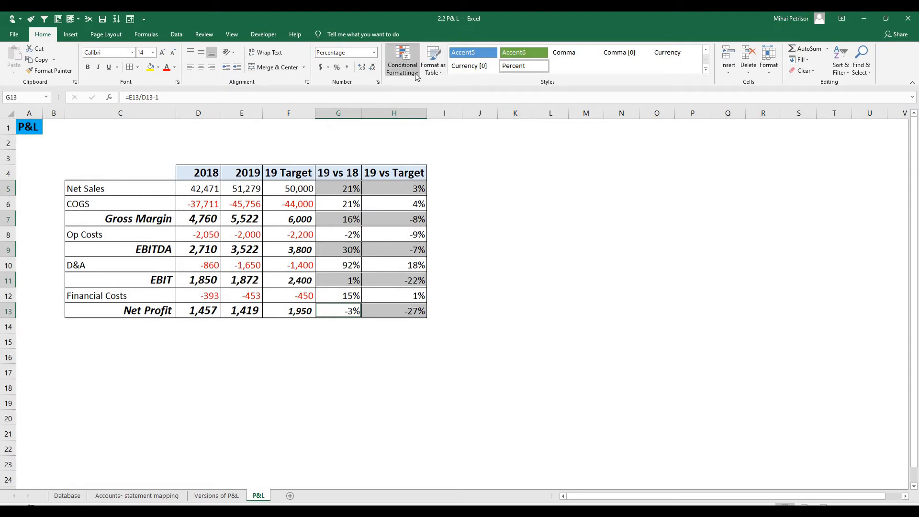
click(402, 61)
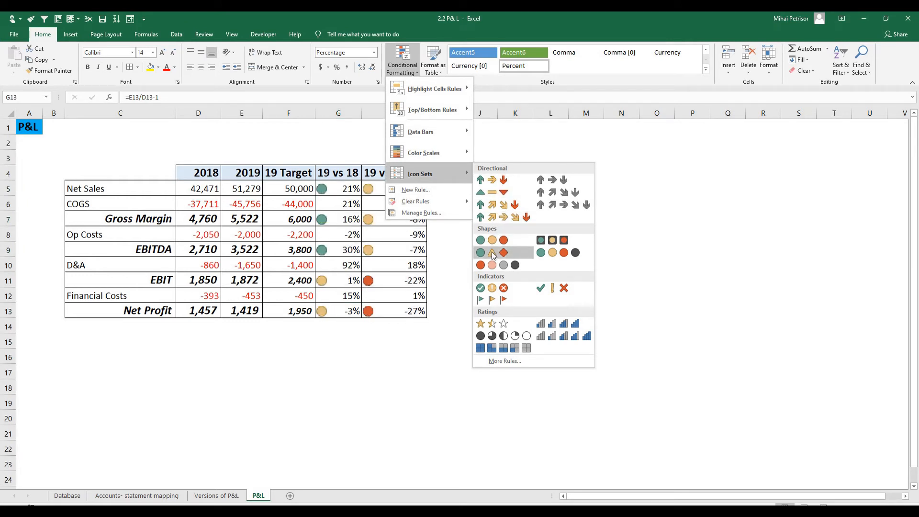
mouse_move(492, 300)
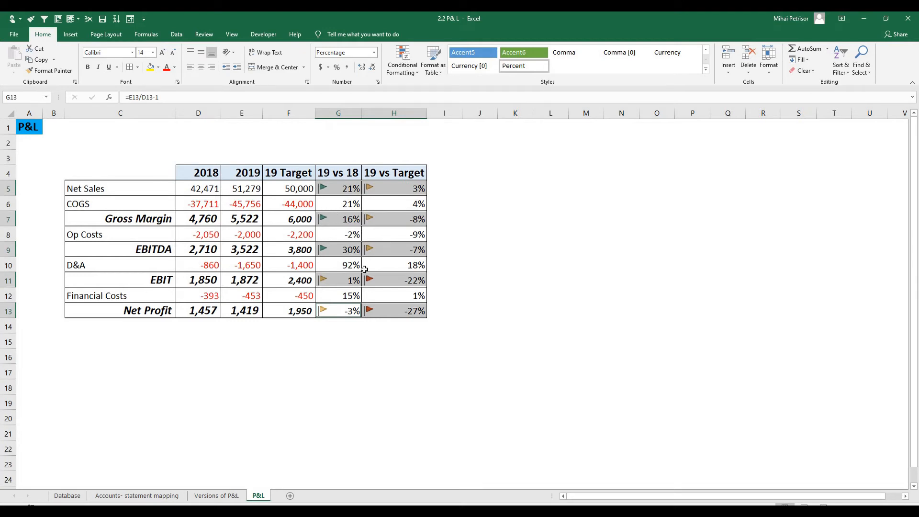
mouse_move(401, 275)
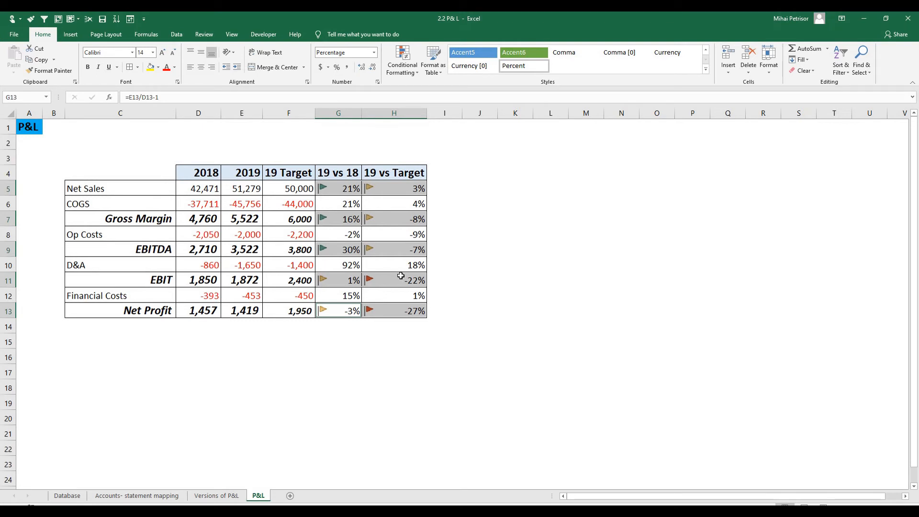
mouse_move(404, 277)
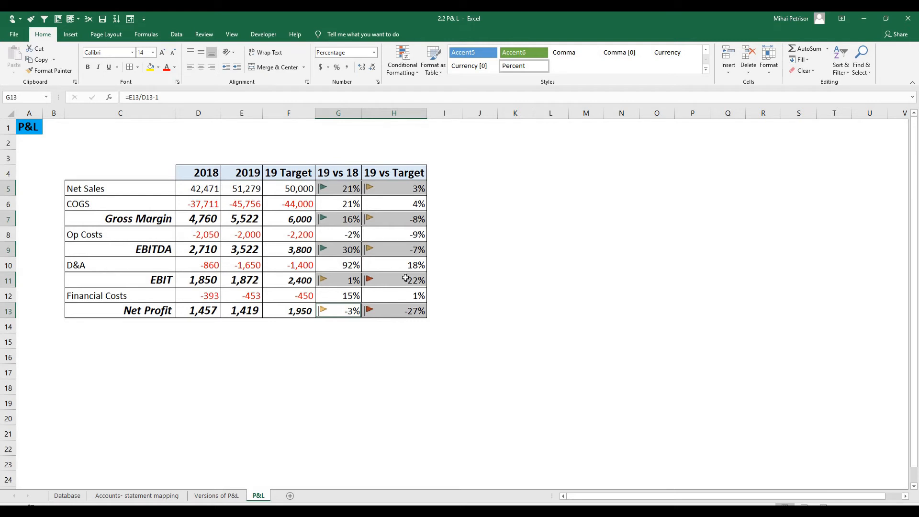
mouse_move(364, 242)
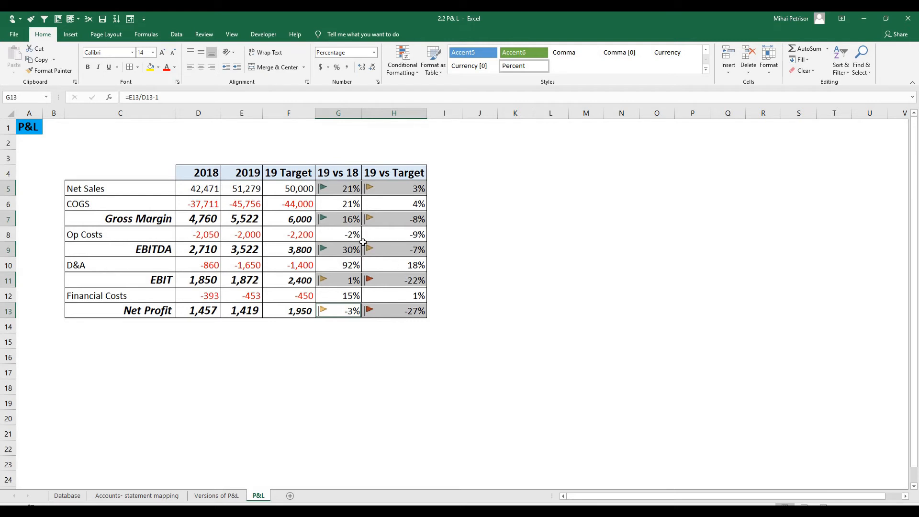
mouse_move(402, 60)
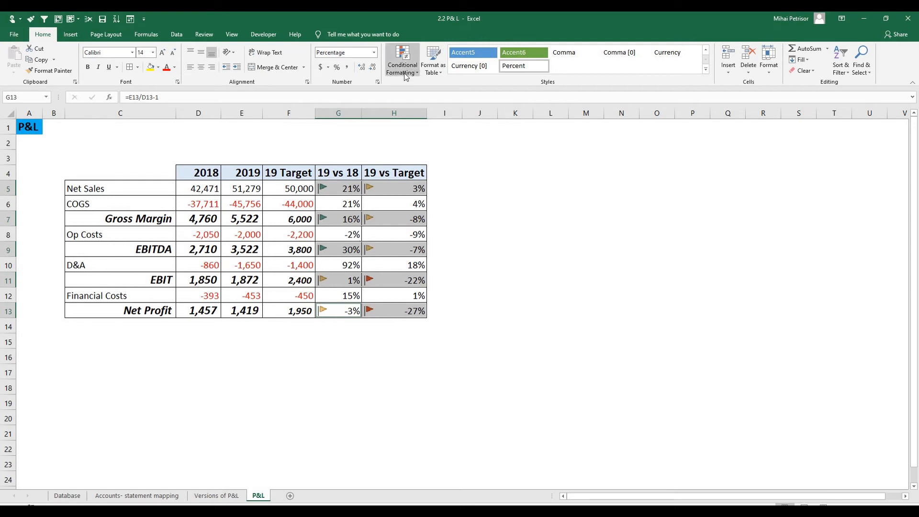
Edit the KPI flag rule to Number thresholds: green at 0.05, yellow from 0, red below 0.
click(402, 61)
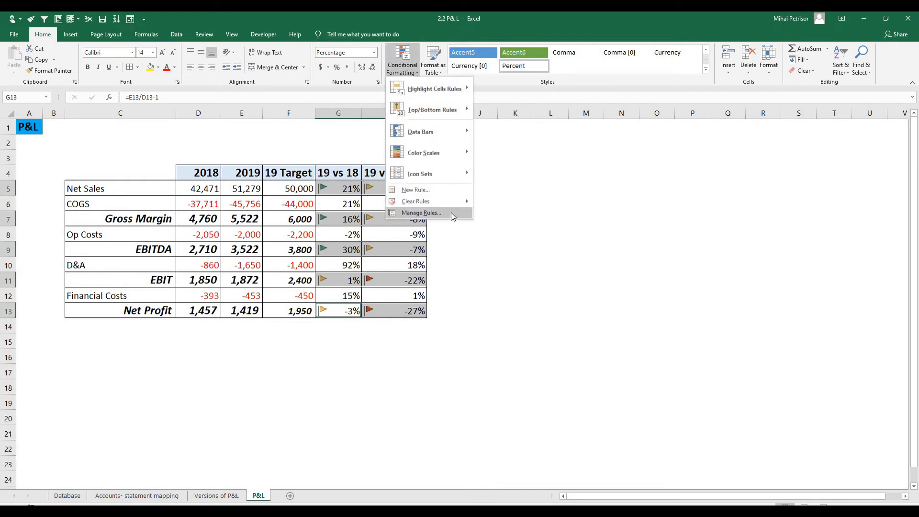
click(422, 212)
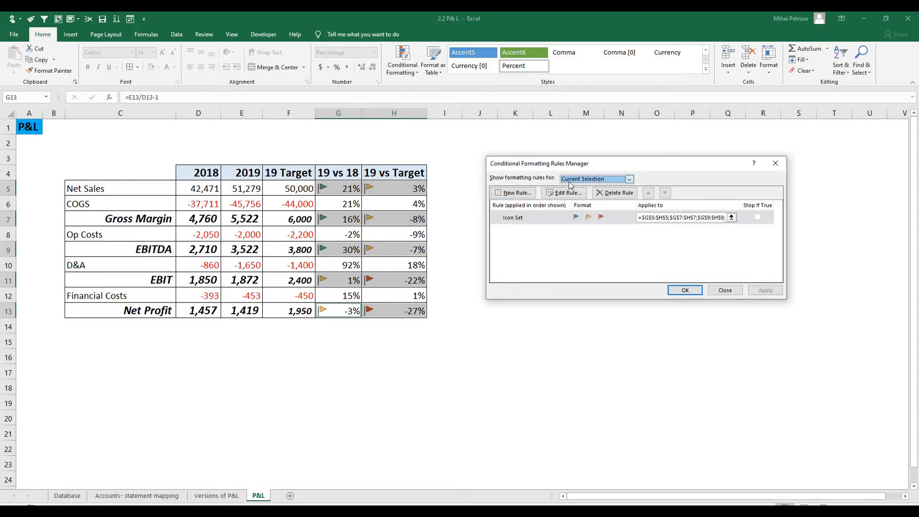
click(563, 192)
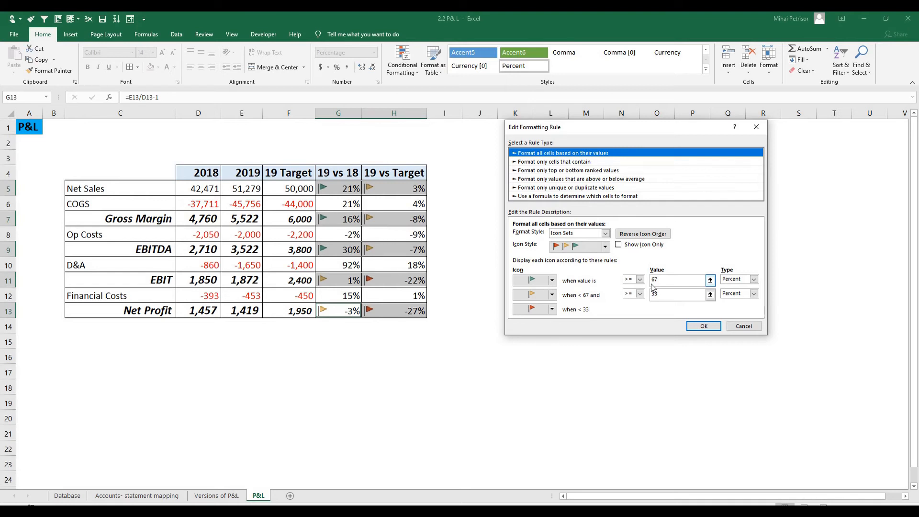
click(679, 295)
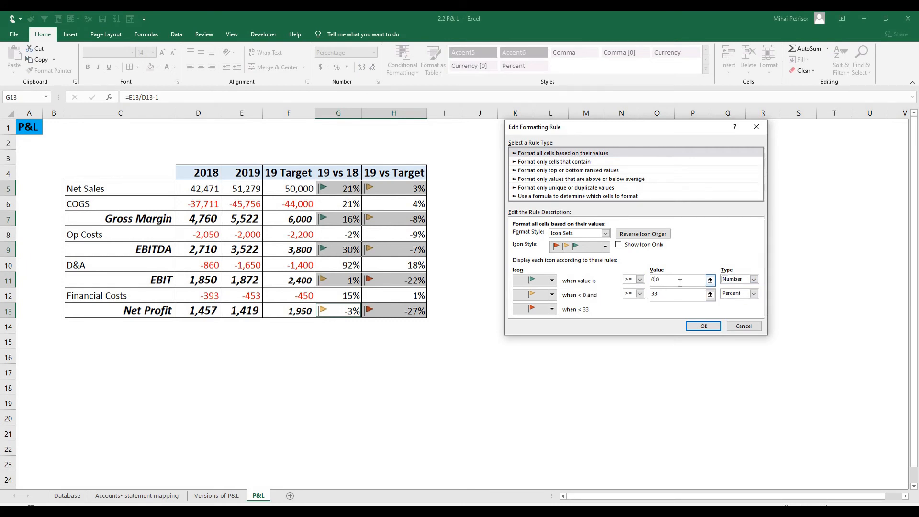
text(0.05)
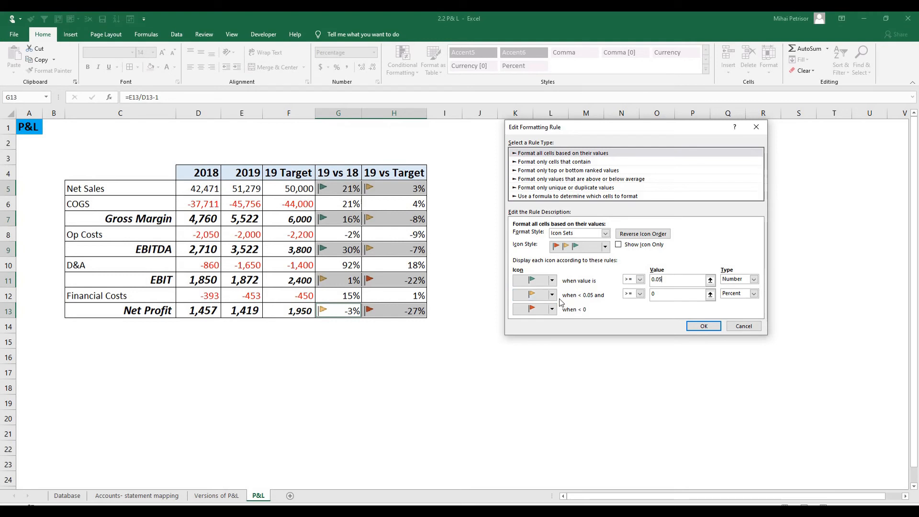
mouse_move(596, 303)
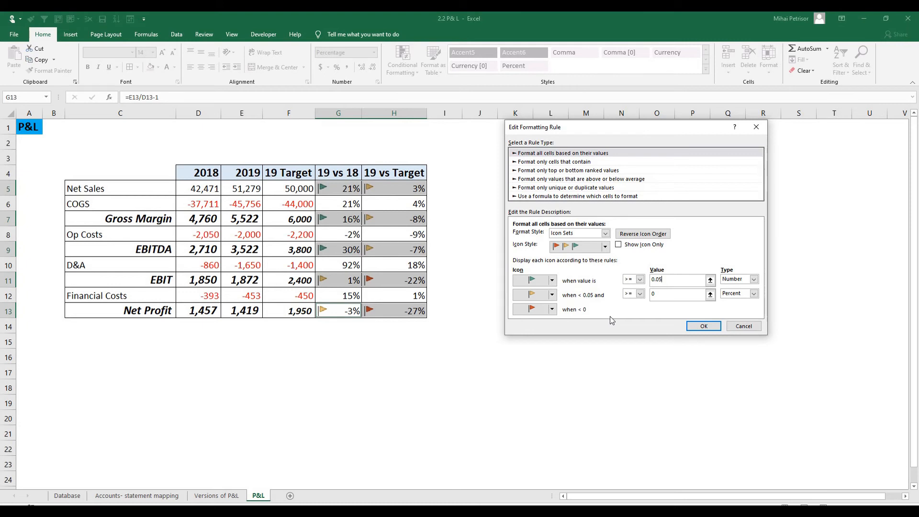
click(702, 325)
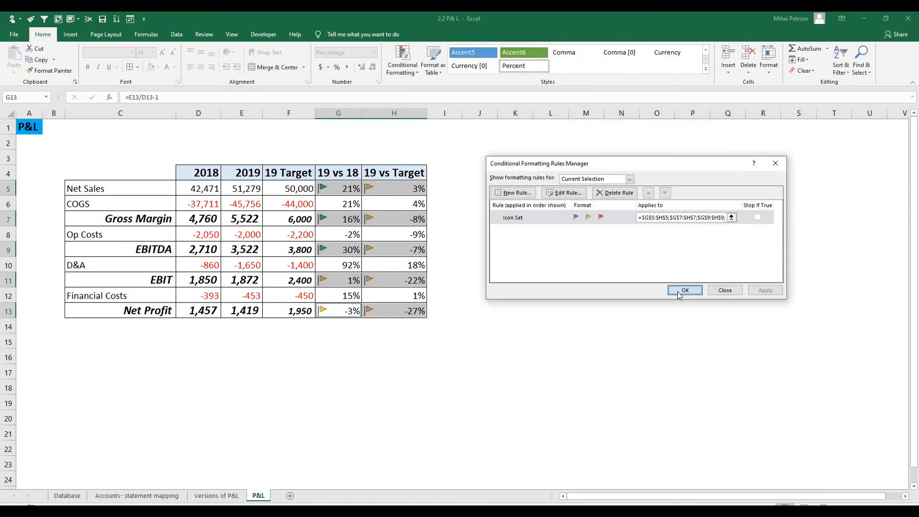
Apply the edited rule, then reselect the EBIT and Net Profit variance cells for further formatting.
click(684, 290)
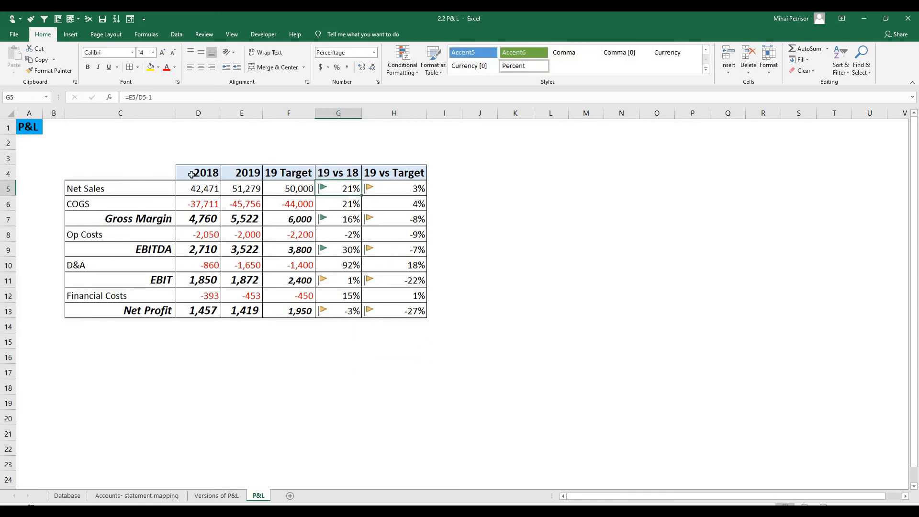
mouse_move(396, 222)
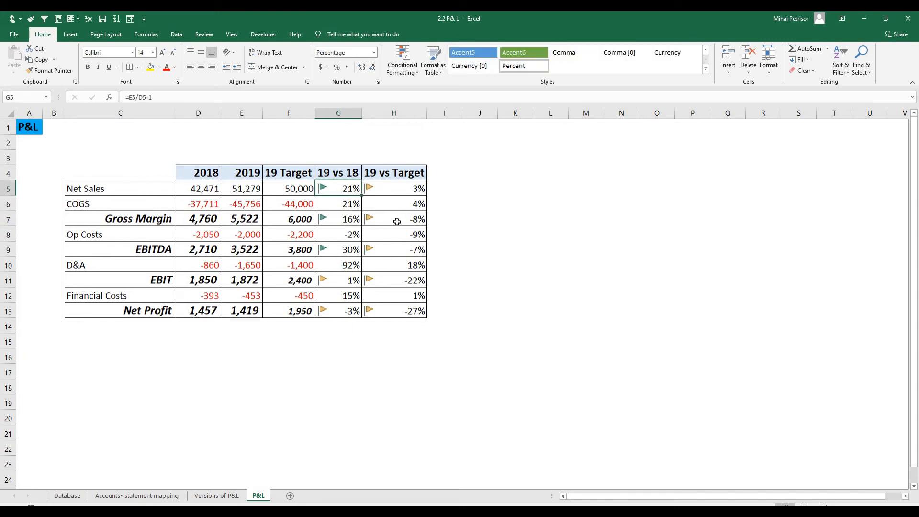
click(394, 219)
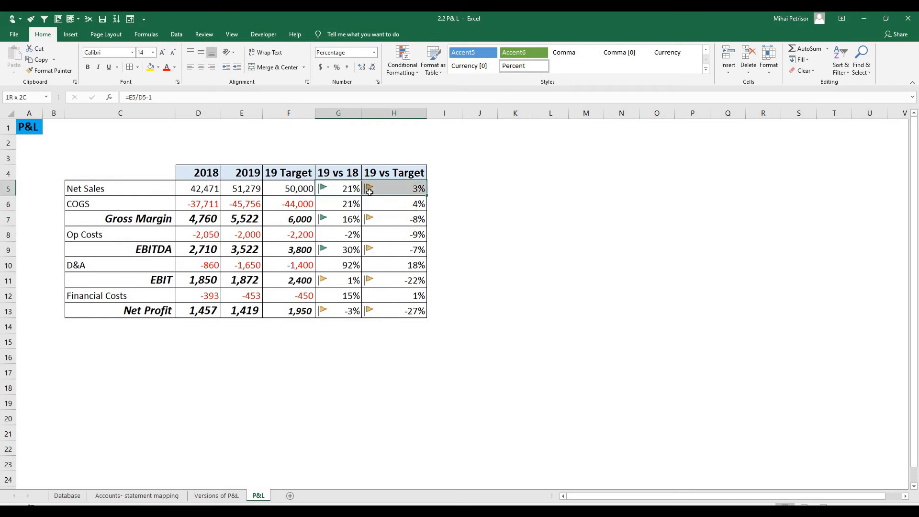
click(338, 218)
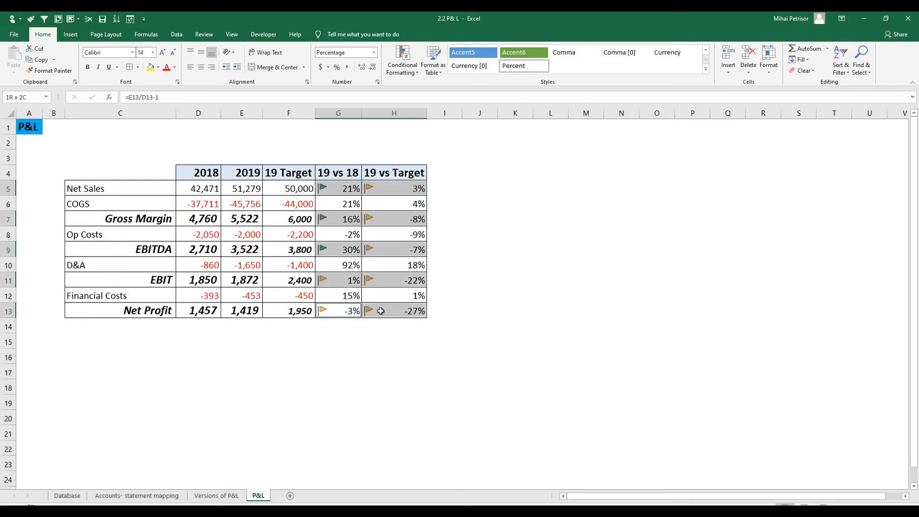
click(401, 59)
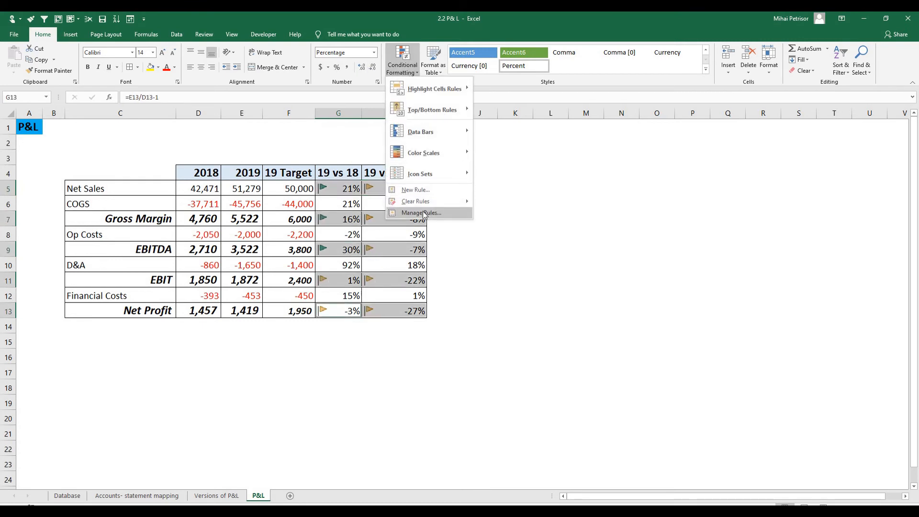
Change the KPI flag rule's second threshold type from Percent to Number so negative variances flag red.
click(420, 213)
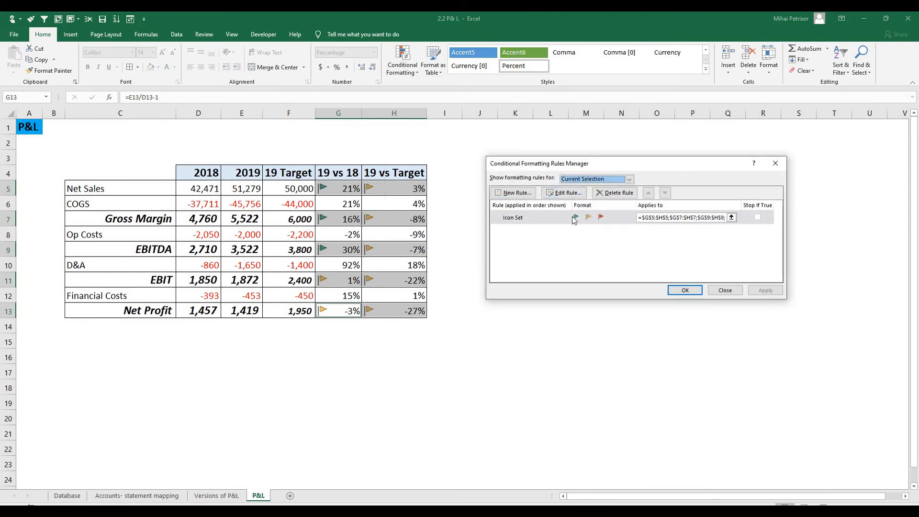
click(565, 192)
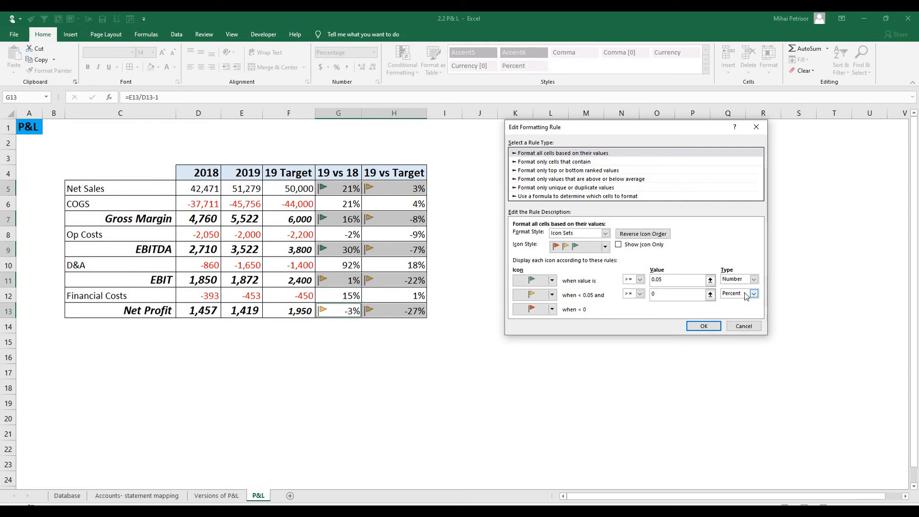
click(754, 294)
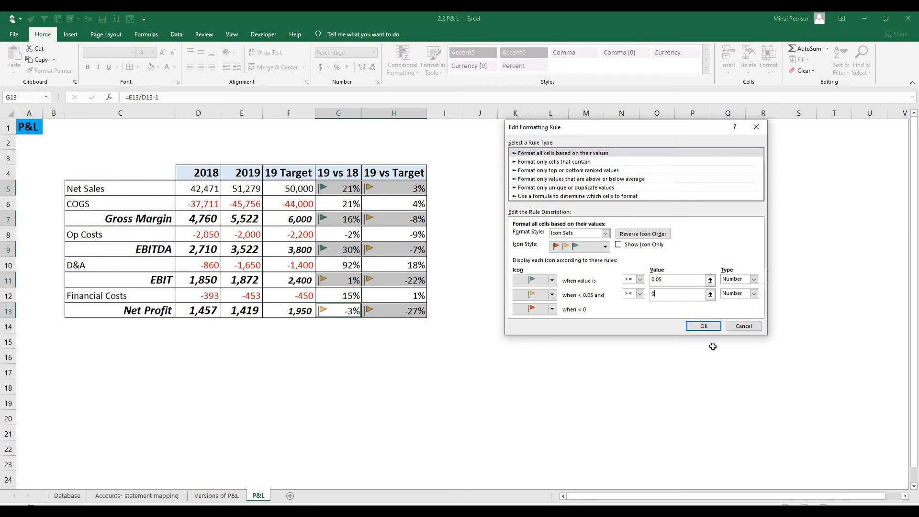
click(703, 326)
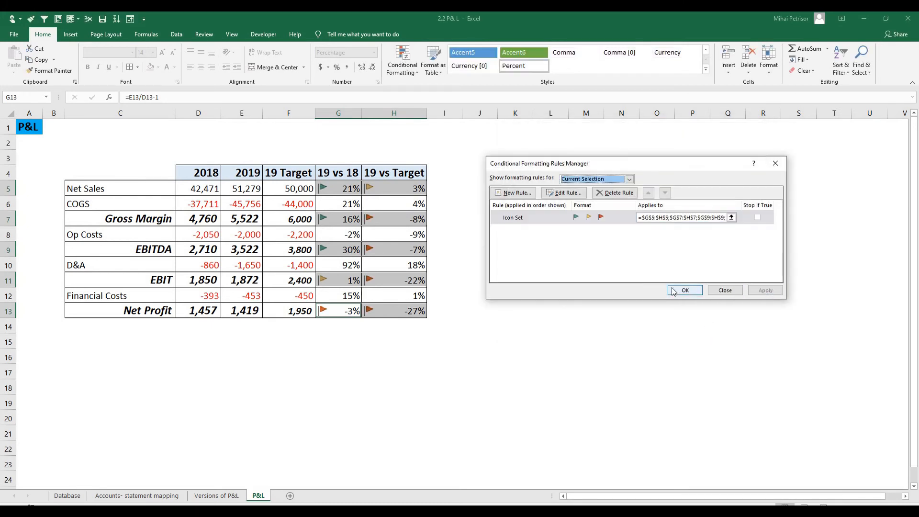
click(685, 290)
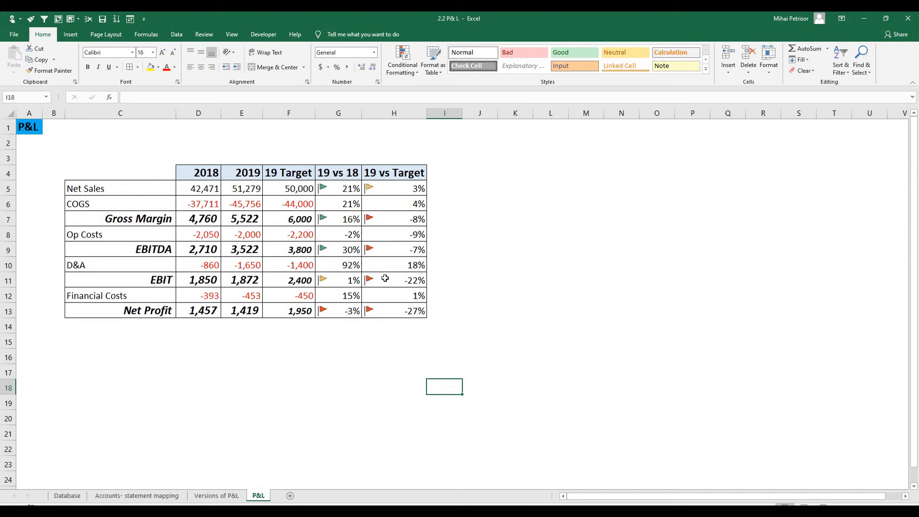
mouse_move(410, 282)
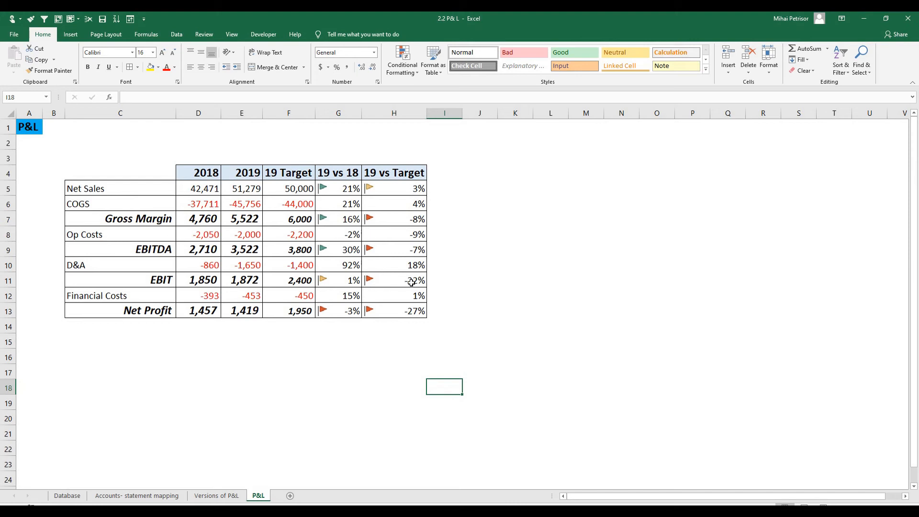
click(393, 249)
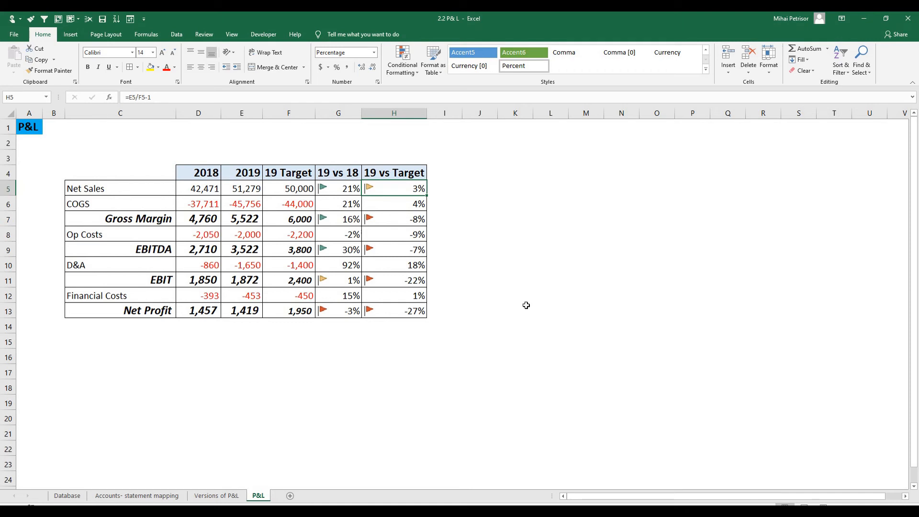
Give the COGS, Op Costs, D&A and Financial Costs variances the 3 Flags icon set and list their rules.
click(338, 203)
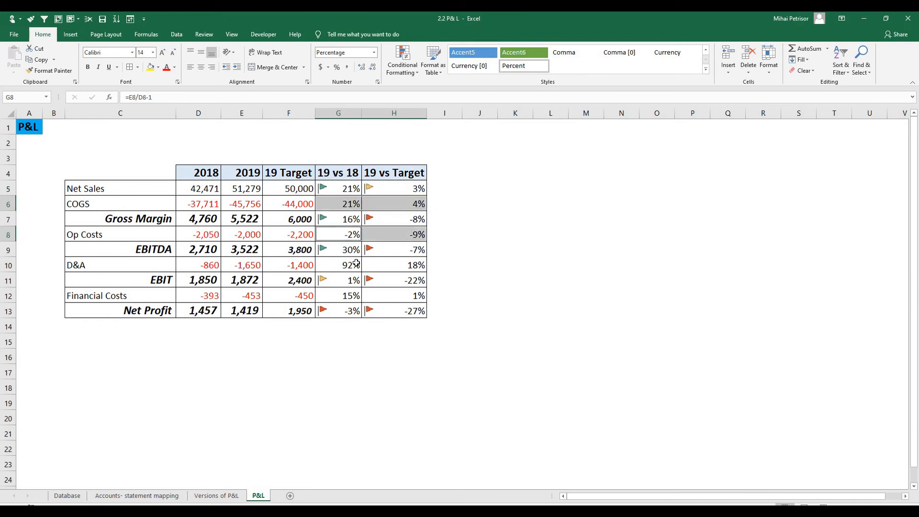
click(393, 264)
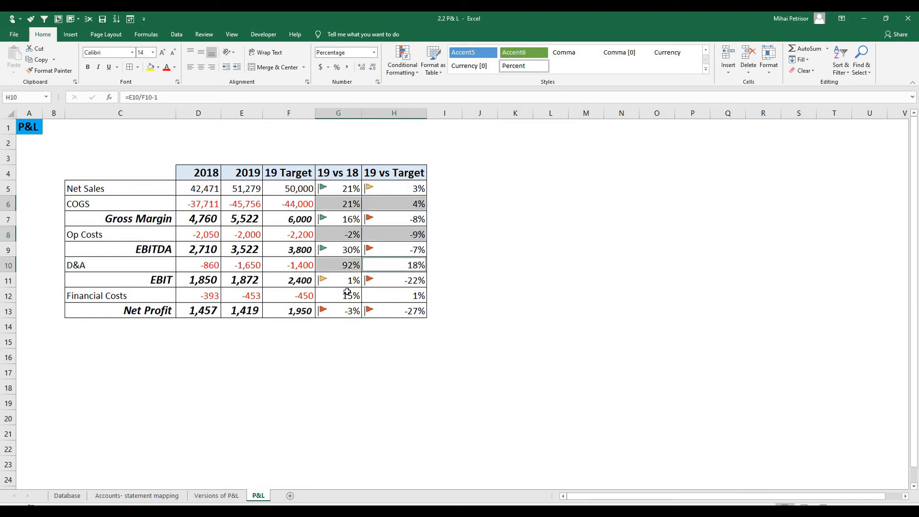
click(402, 58)
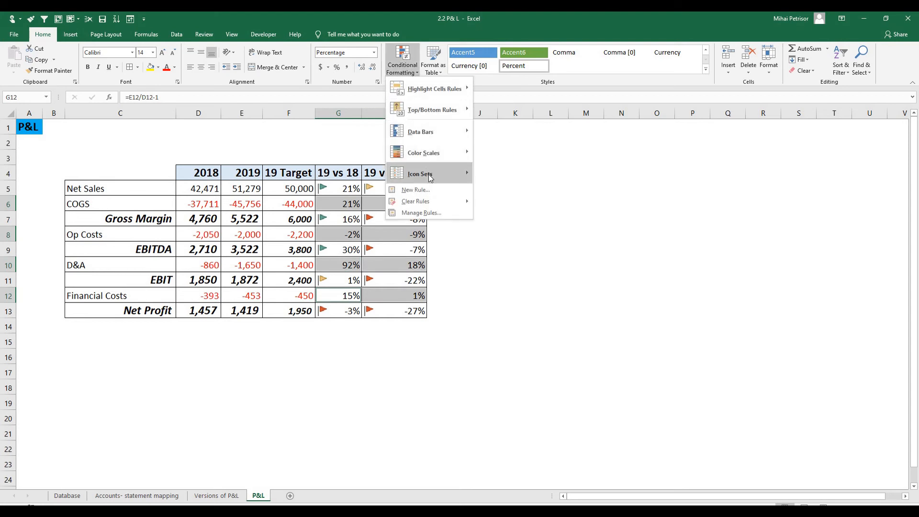
click(420, 173)
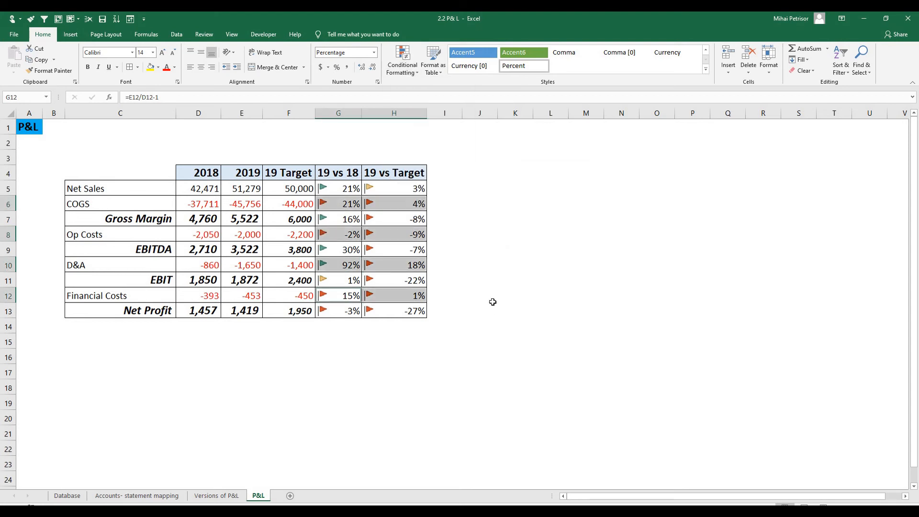
click(402, 59)
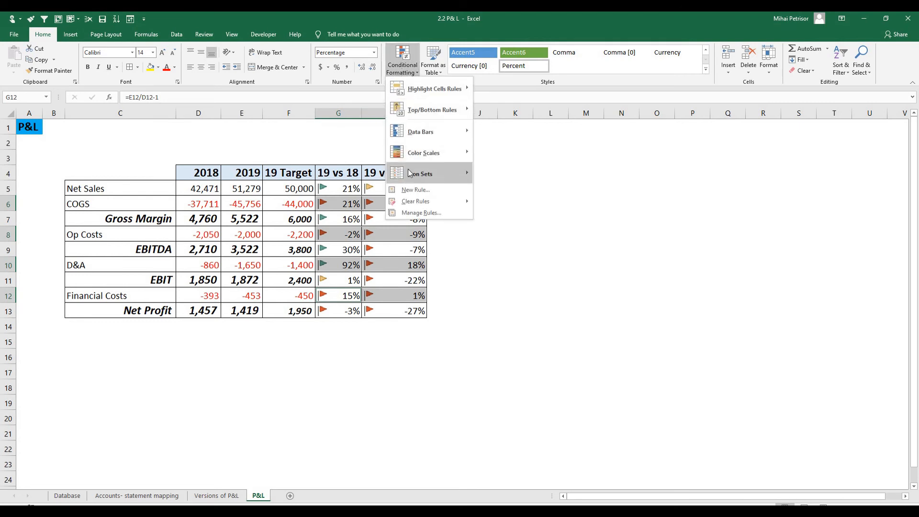
click(420, 212)
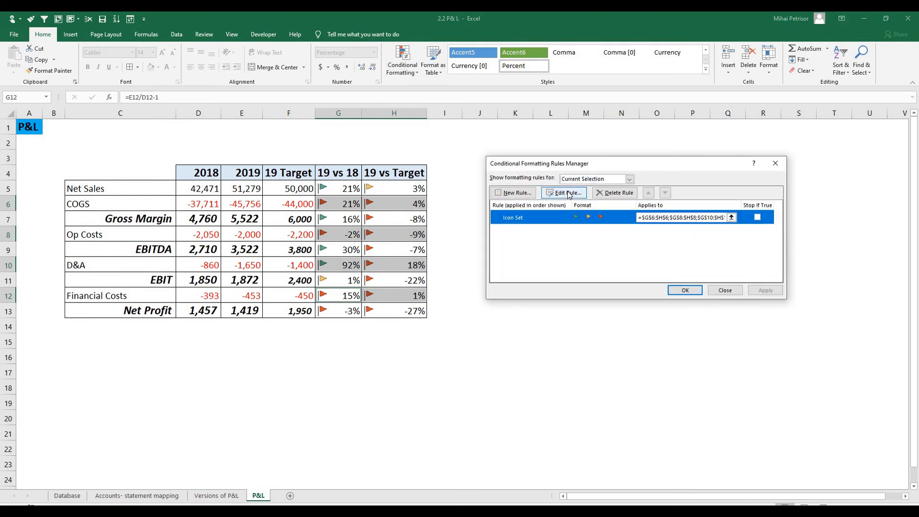
Edit the cost rows' flag icon rule and reverse its icon order.
click(563, 192)
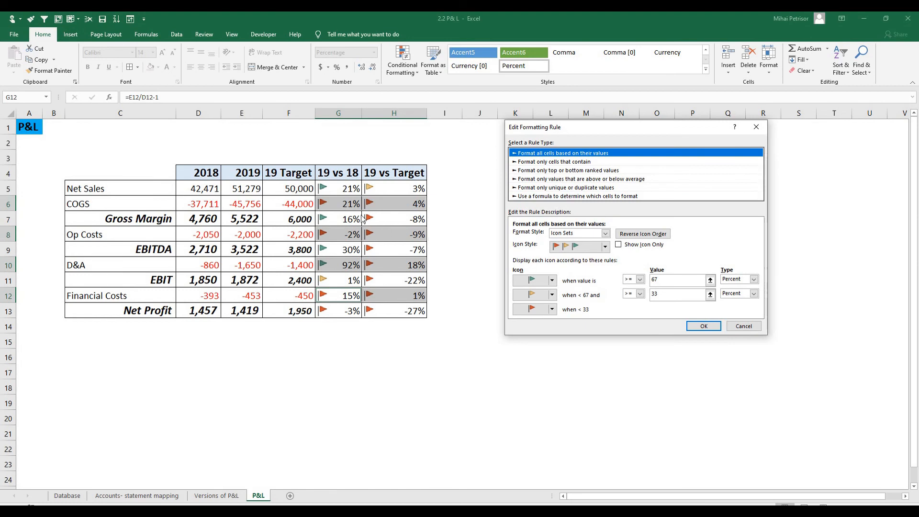
mouse_move(176, 230)
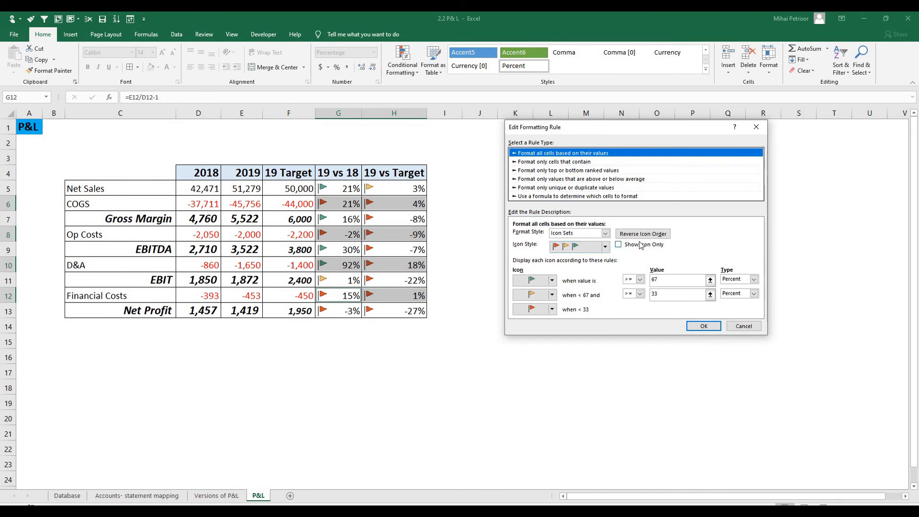
mouse_move(638, 248)
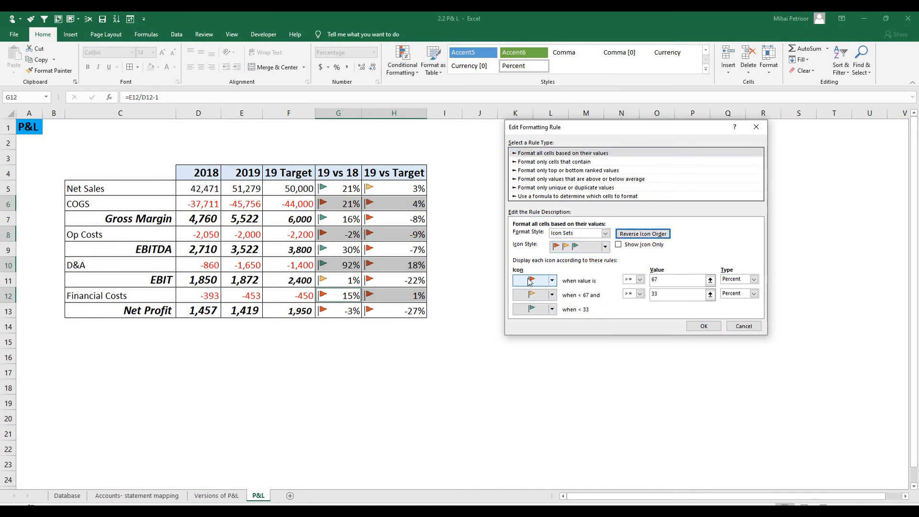
Set the cost flag thresholds to Number values 0.05 and 0 and apply the rule.
click(532, 280)
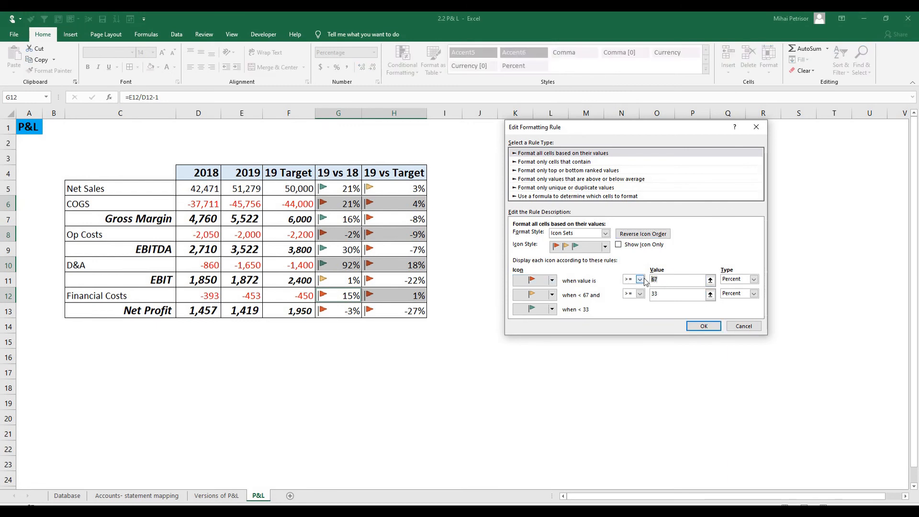
text(5)
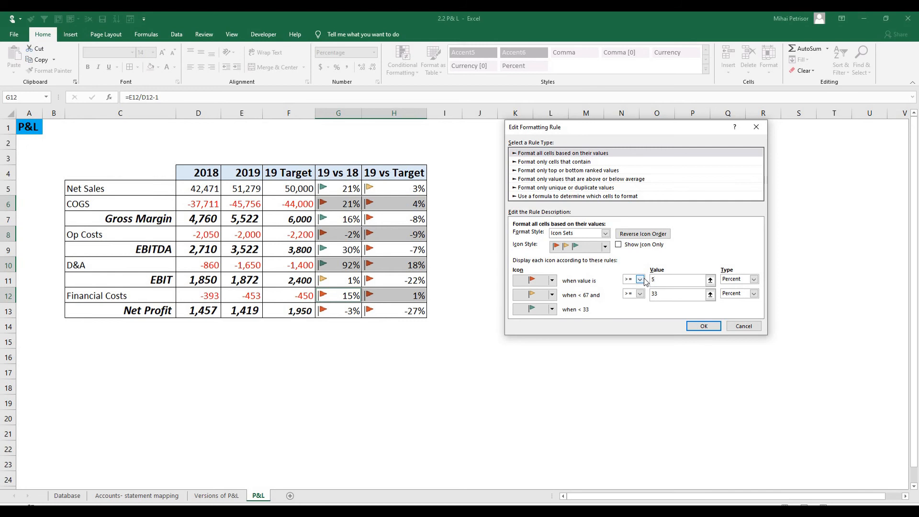
text(0.05)
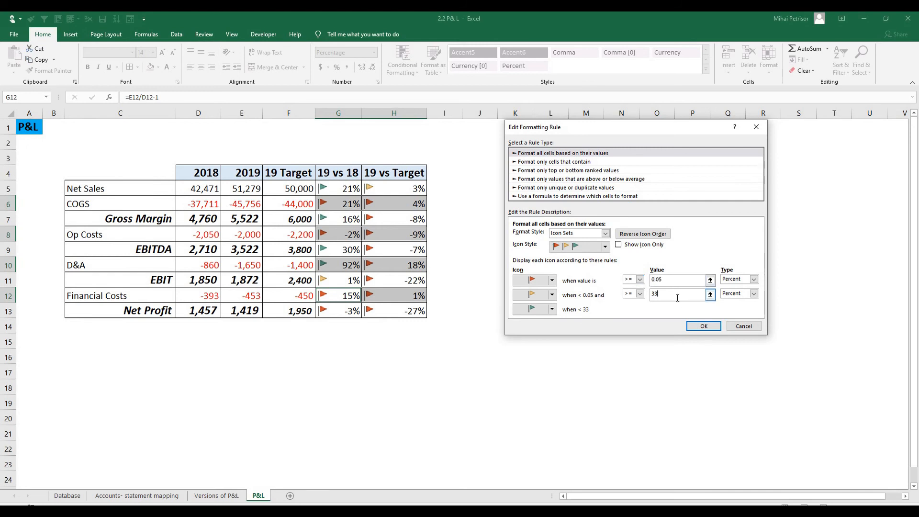
click(753, 279)
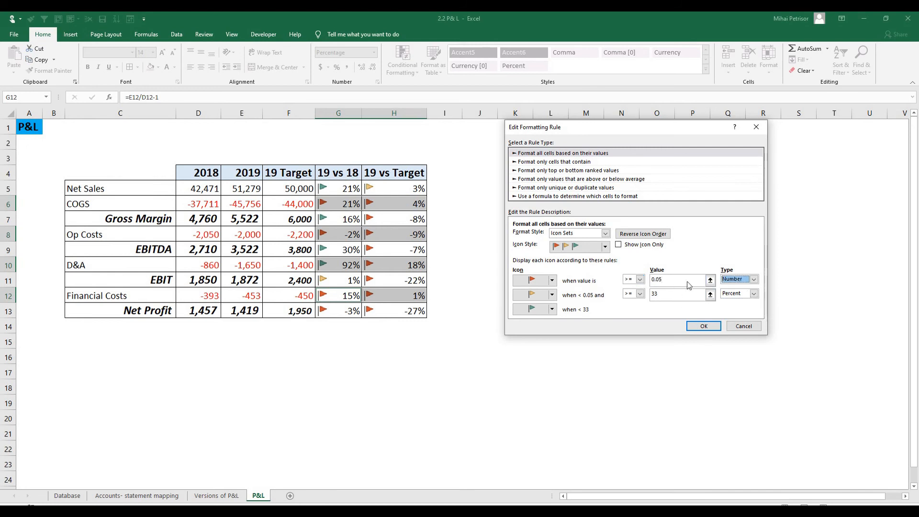
text(0.0)
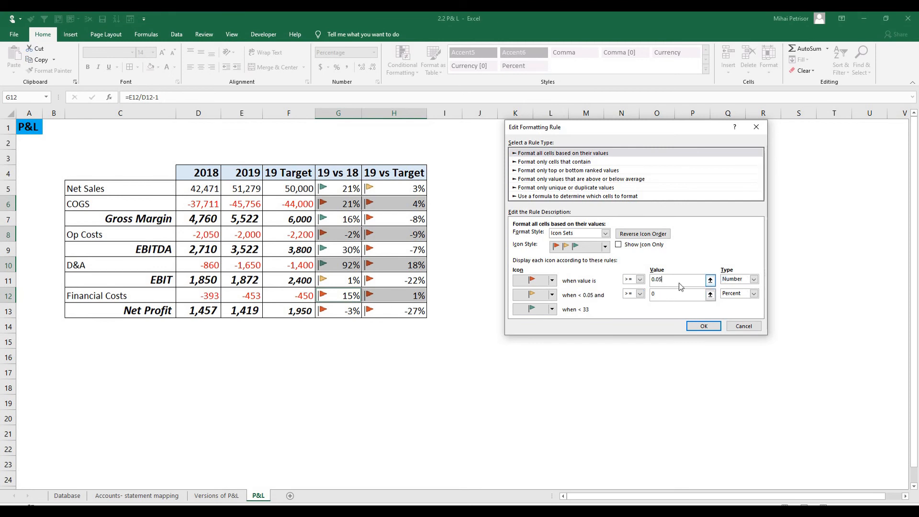
click(739, 293)
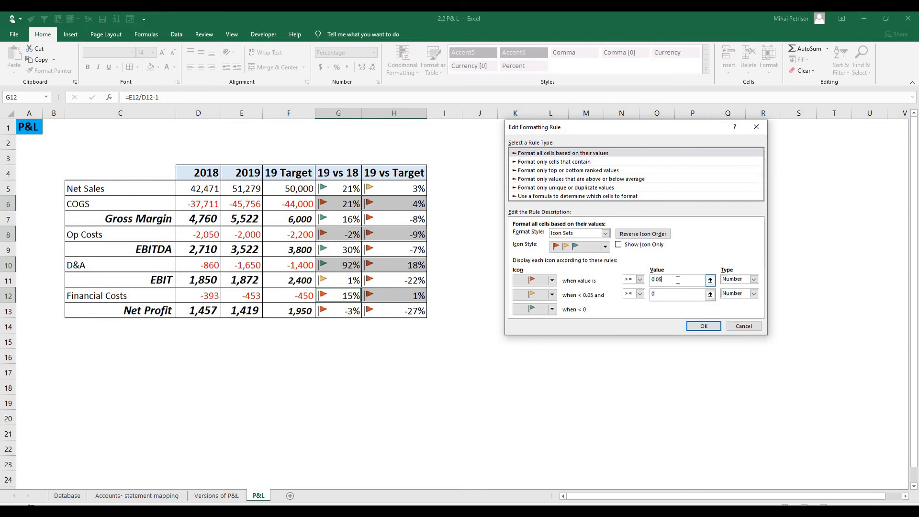
click(534, 281)
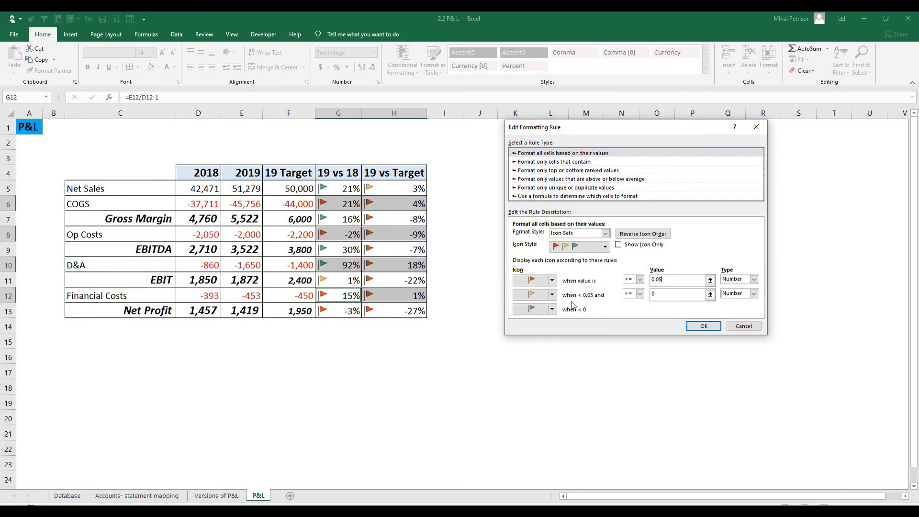
mouse_move(566, 308)
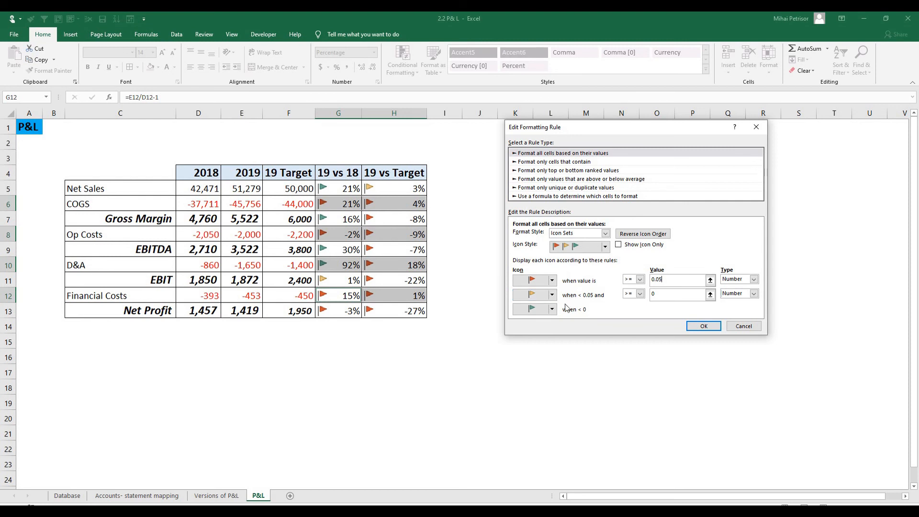
mouse_move(586, 321)
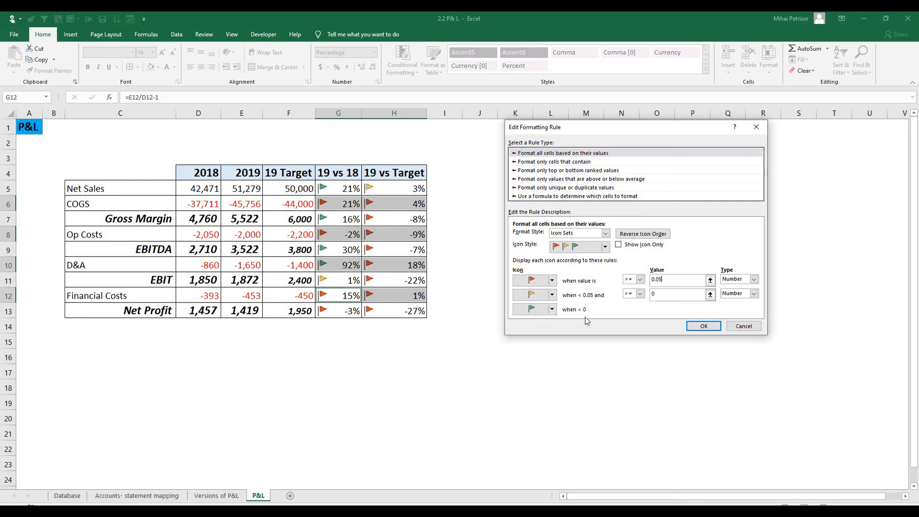
mouse_move(595, 317)
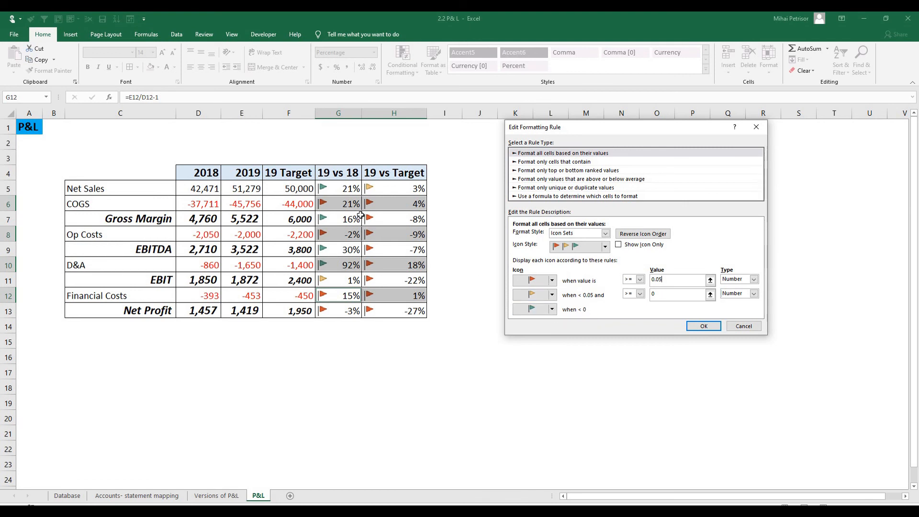
click(703, 326)
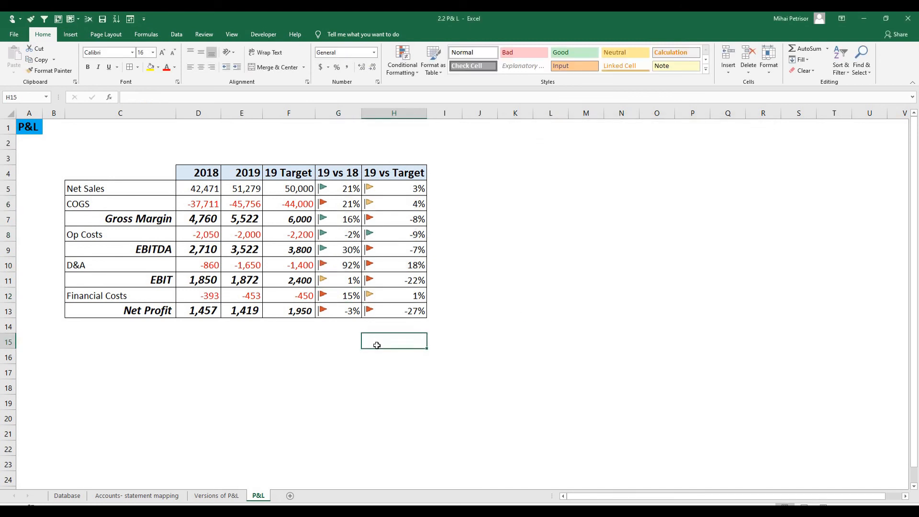
mouse_move(294, 234)
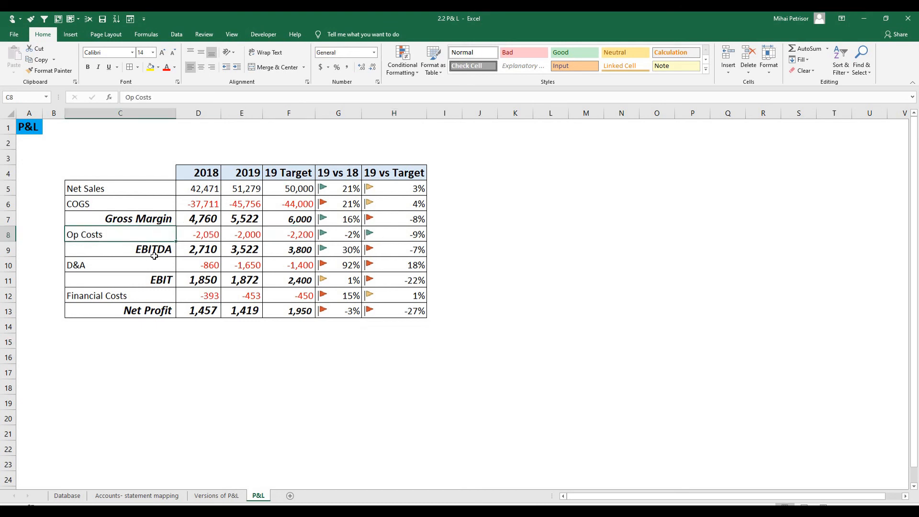
mouse_move(399, 235)
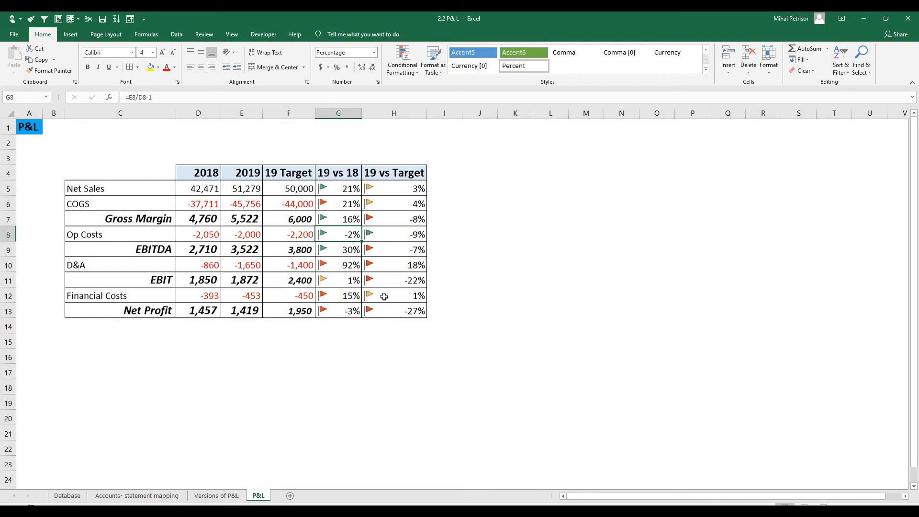
Reselect the COGS, Op Costs, D&A and Financial Costs variance cells for conditional formatting.
click(394, 296)
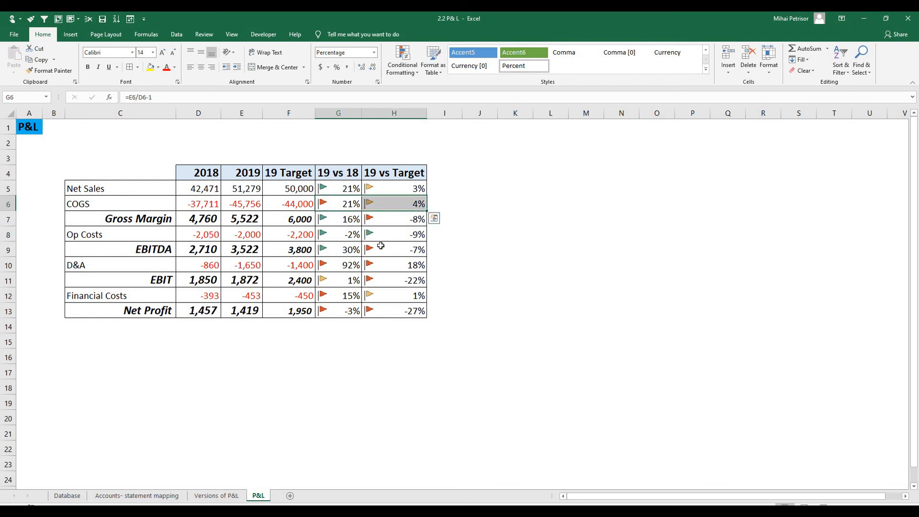
click(338, 234)
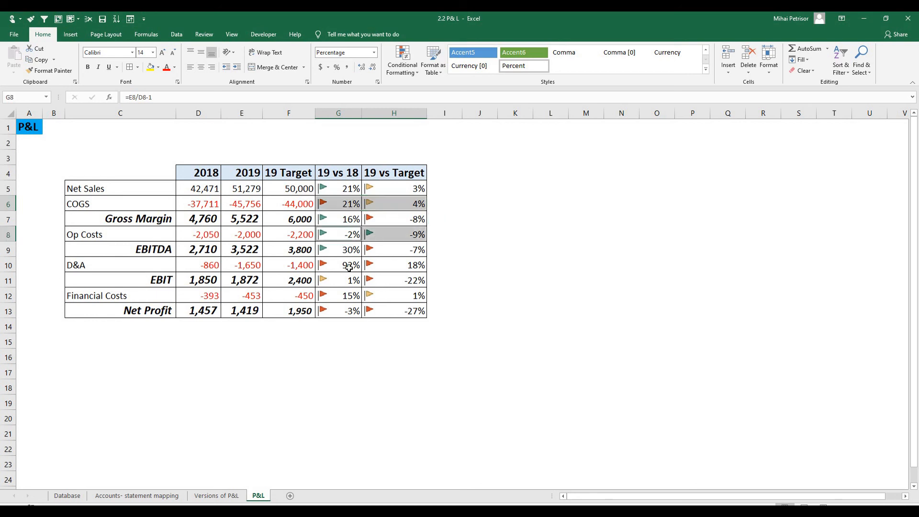
click(338, 264)
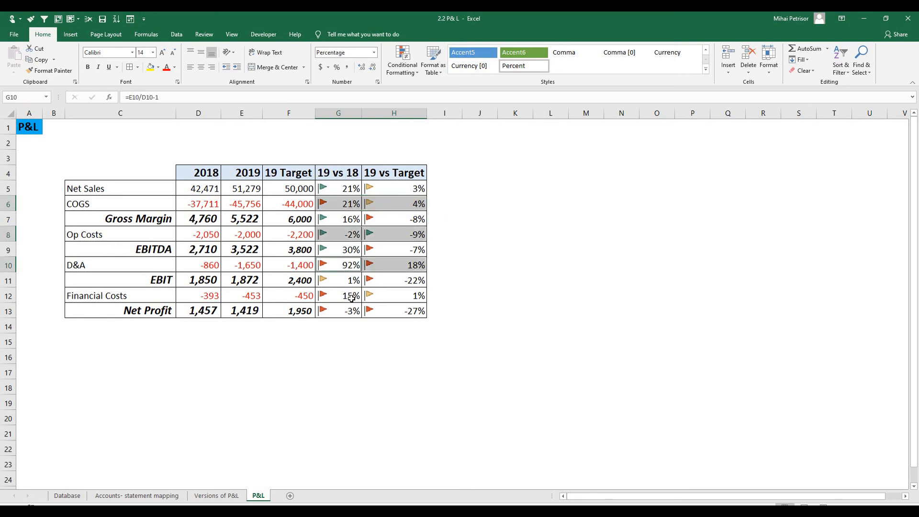
click(402, 58)
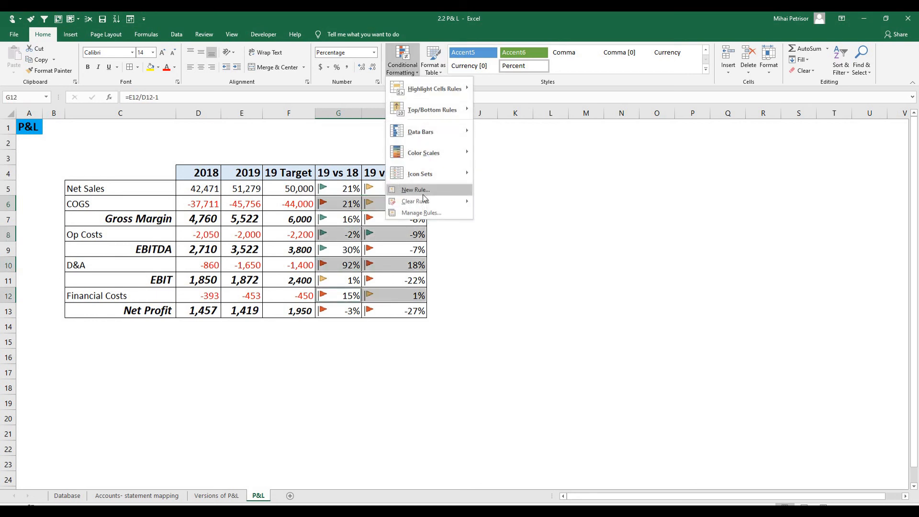
click(420, 212)
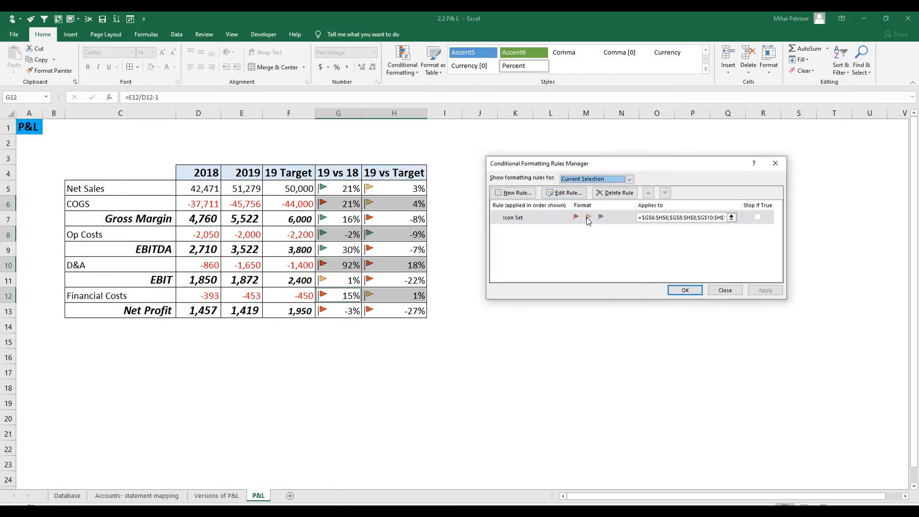
click(563, 192)
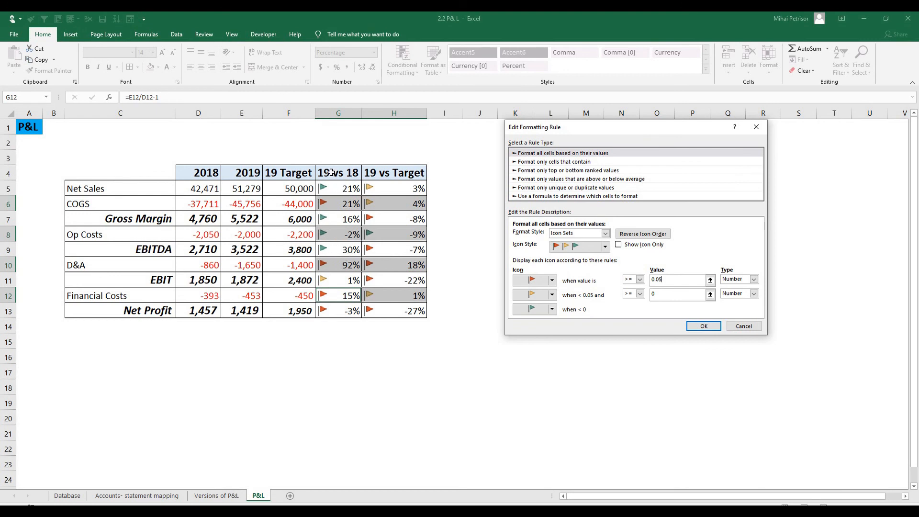
mouse_move(344, 234)
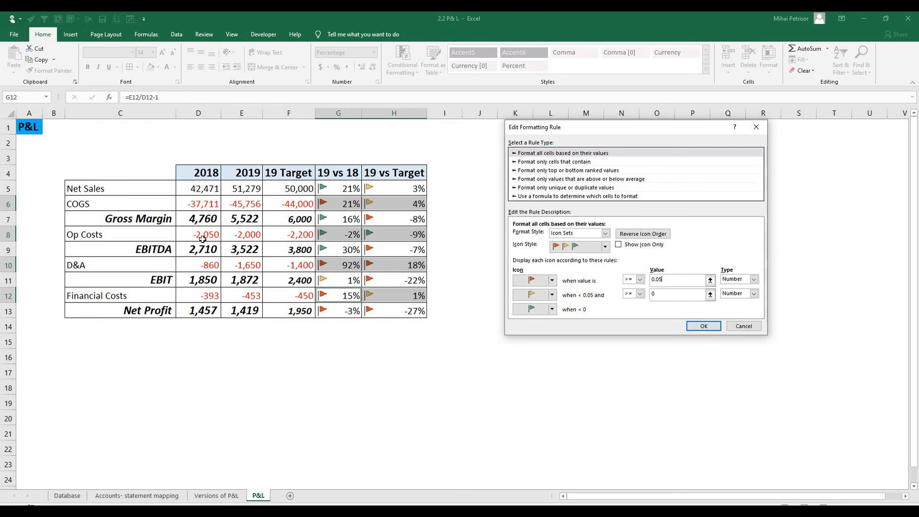
mouse_move(215, 242)
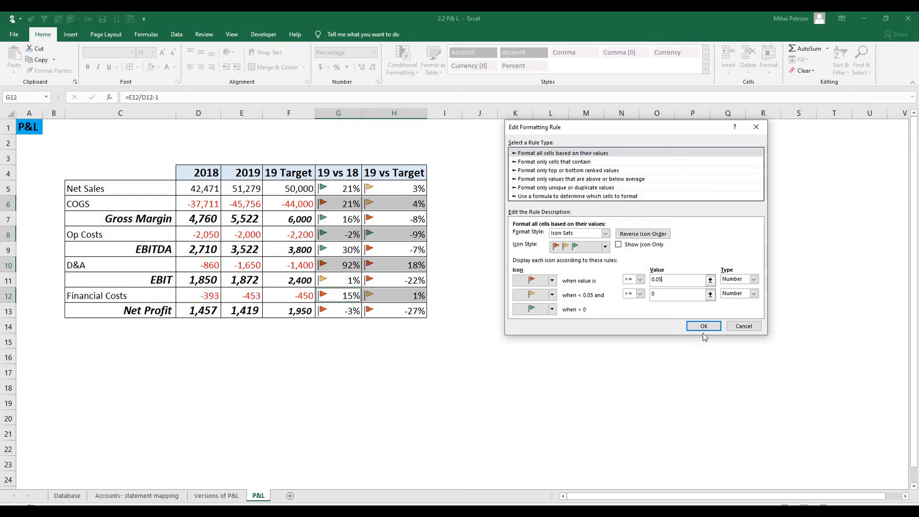
click(702, 325)
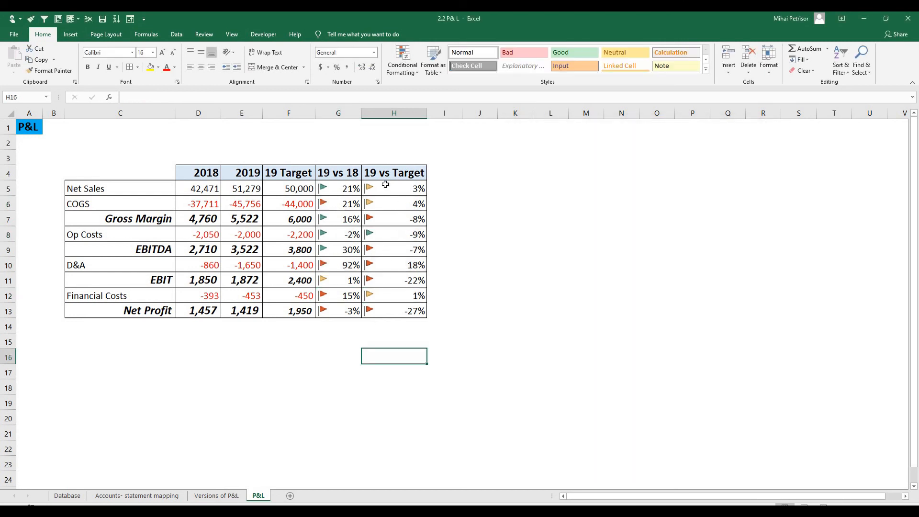
click(393, 203)
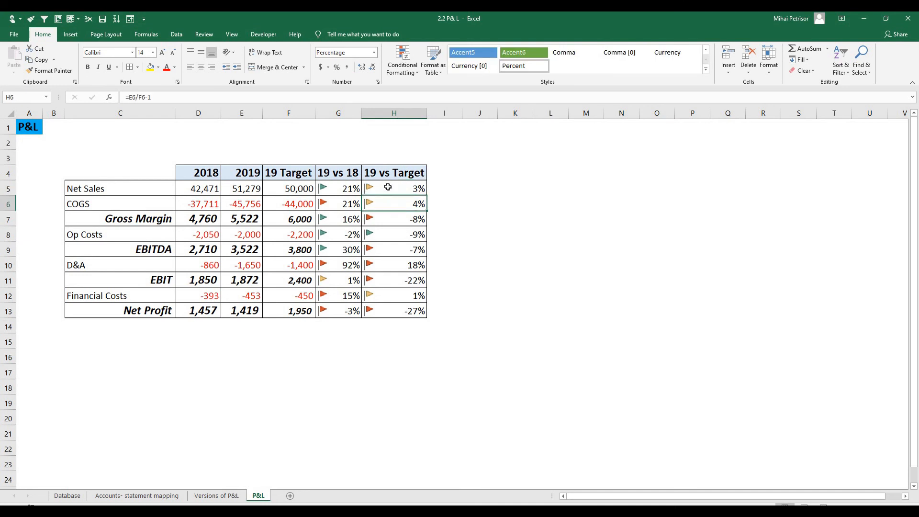
mouse_move(341, 281)
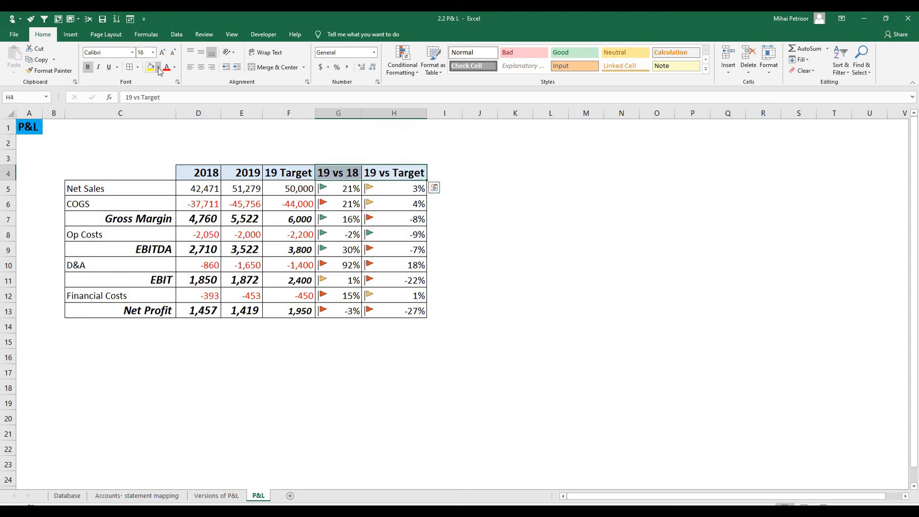
Fill the 19 vs 18 and 19 vs Target headers in G4:H4 with blue.
click(158, 67)
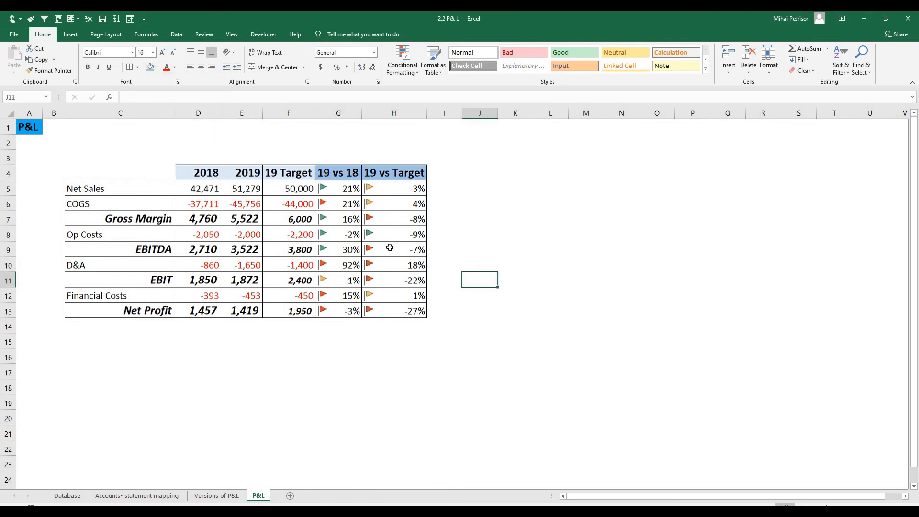
click(338, 342)
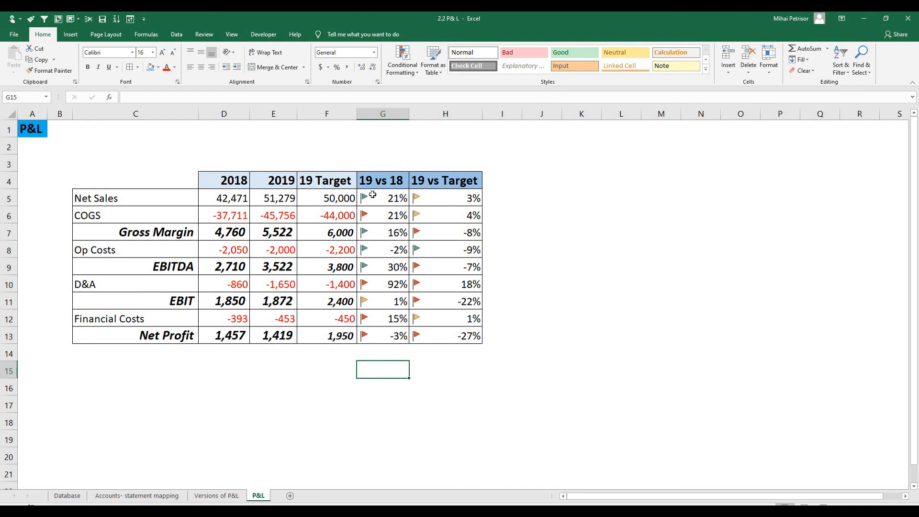
mouse_move(421, 381)
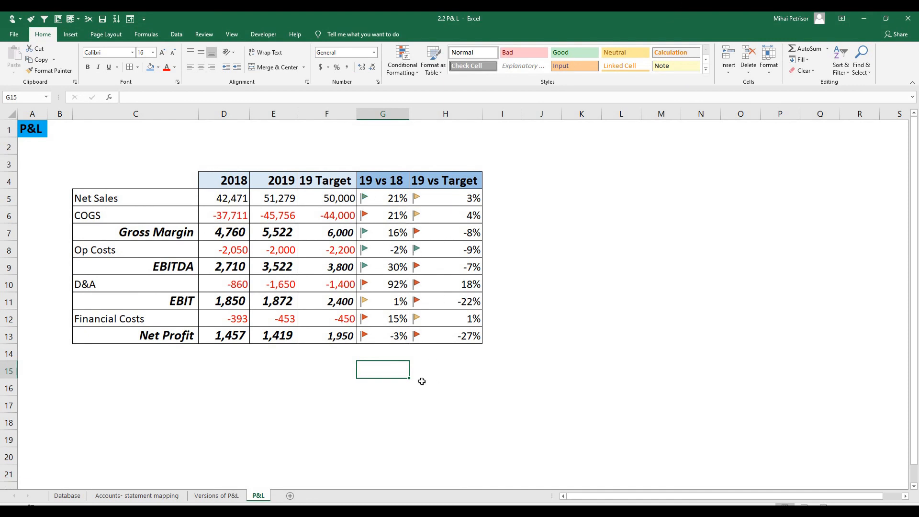